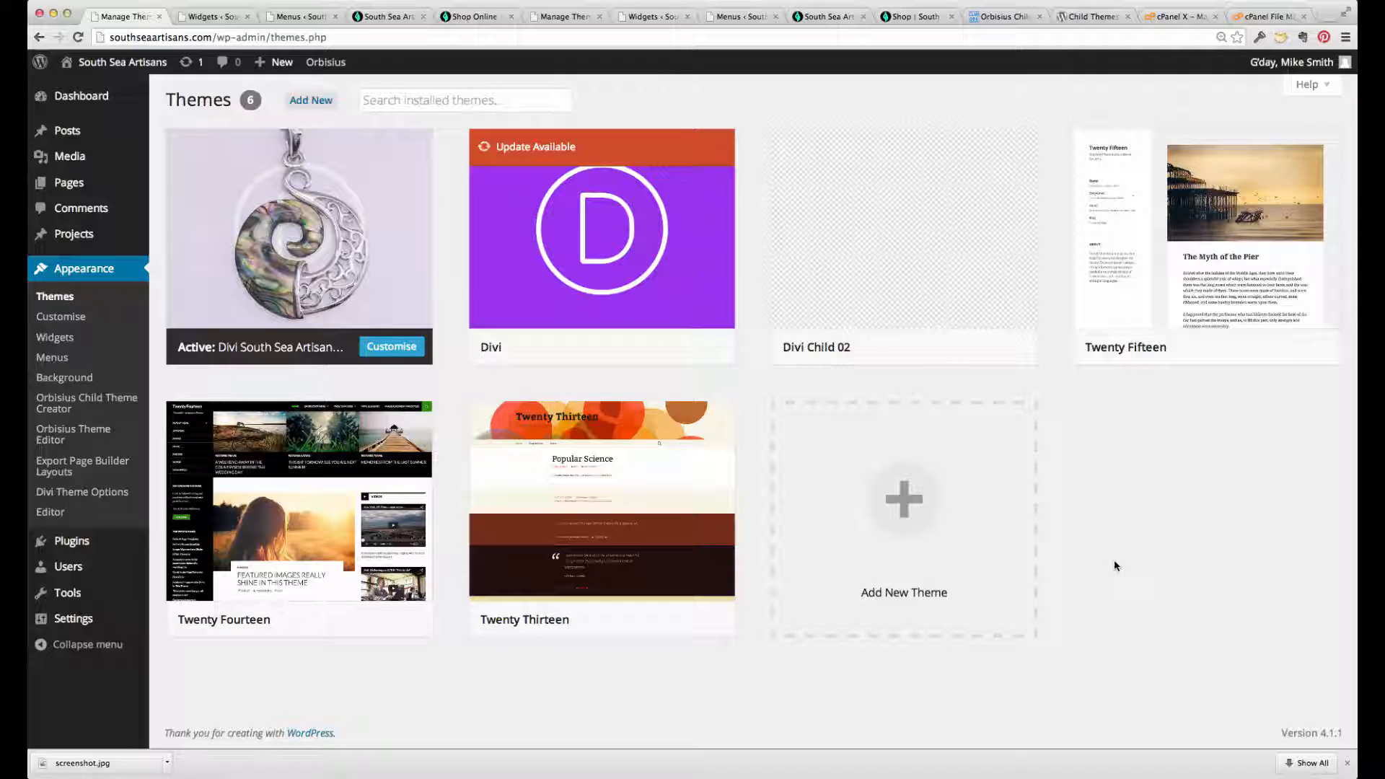
pyautogui.moveTo(807, 311)
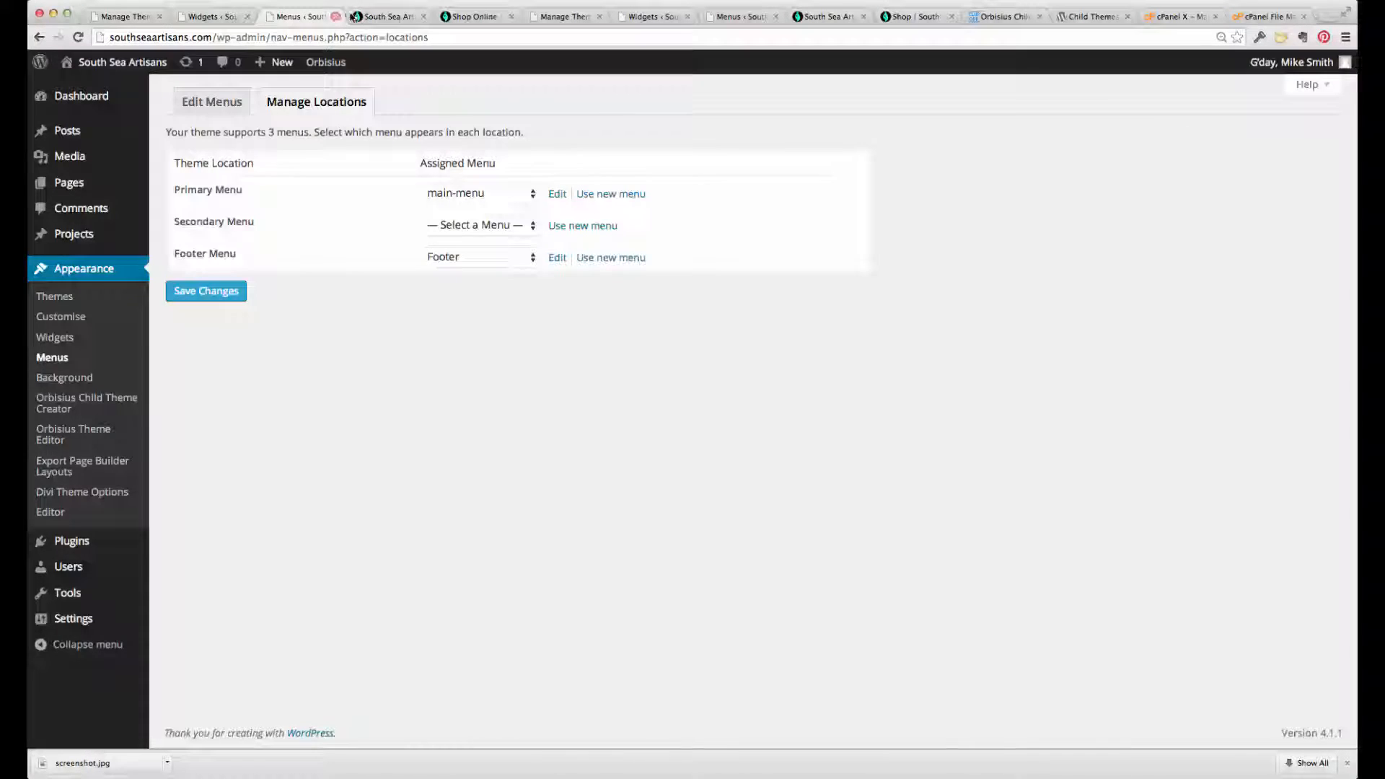
# - Compare the live Shop Online page, then return to Themes with Divi Child 02 activated
pyautogui.click(469, 16)
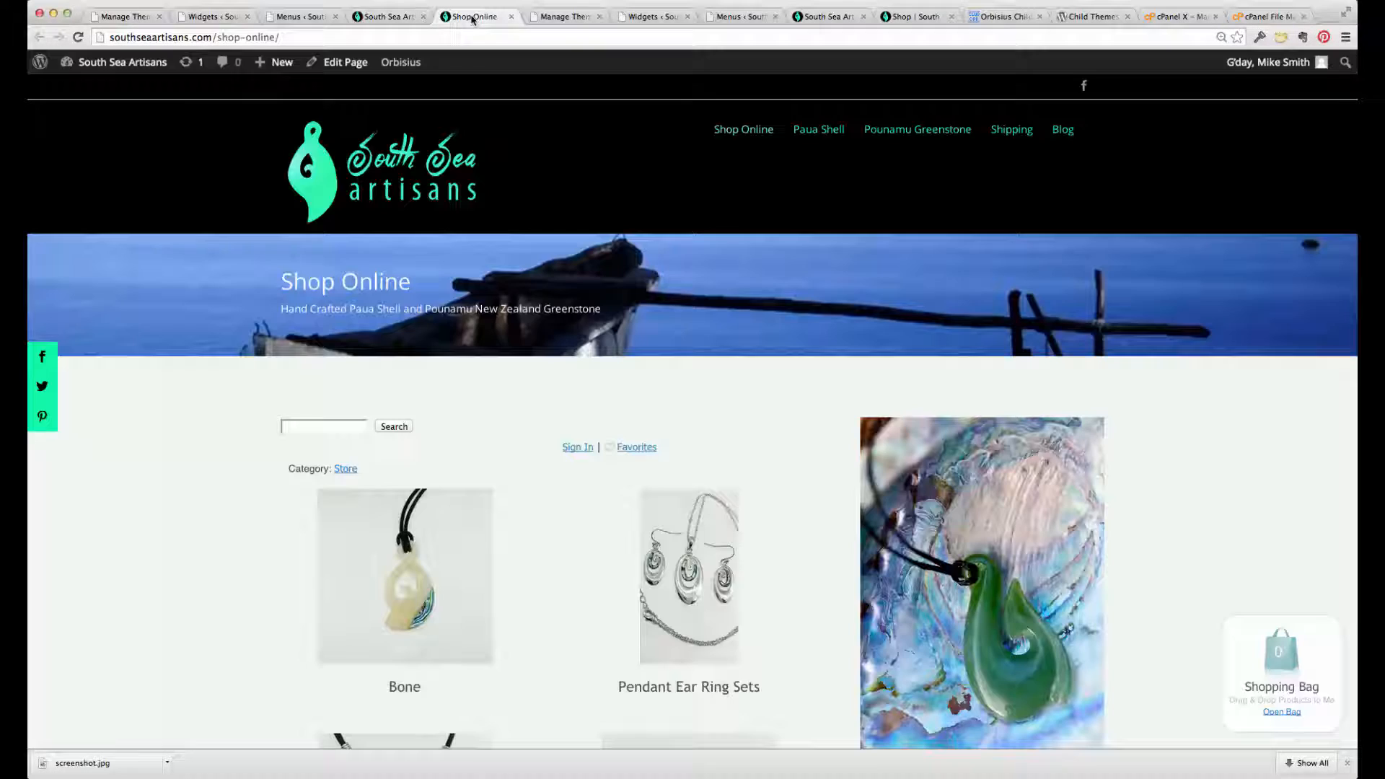
pyautogui.click(126, 16)
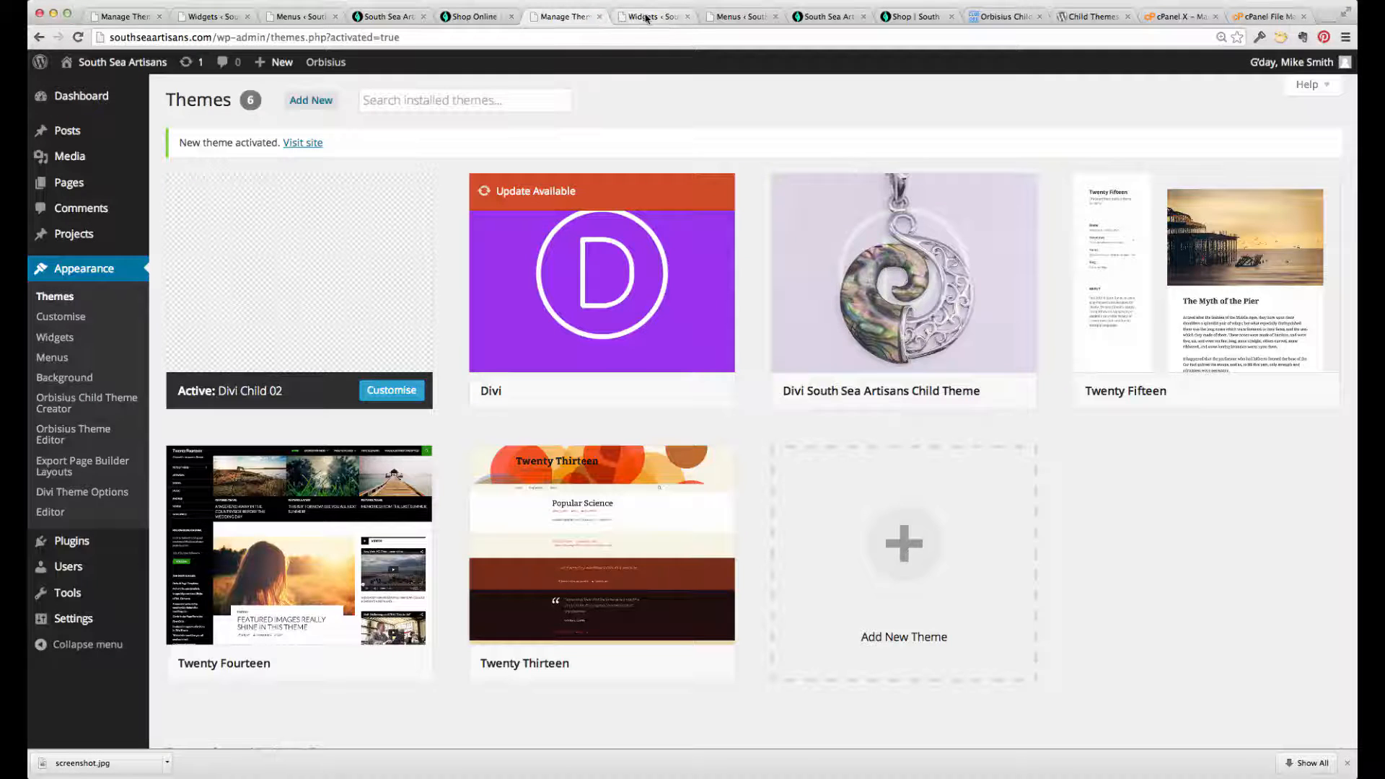
# - View the site home and Shop pages under Divi Child 02 with the full header menu
pyautogui.click(739, 16)
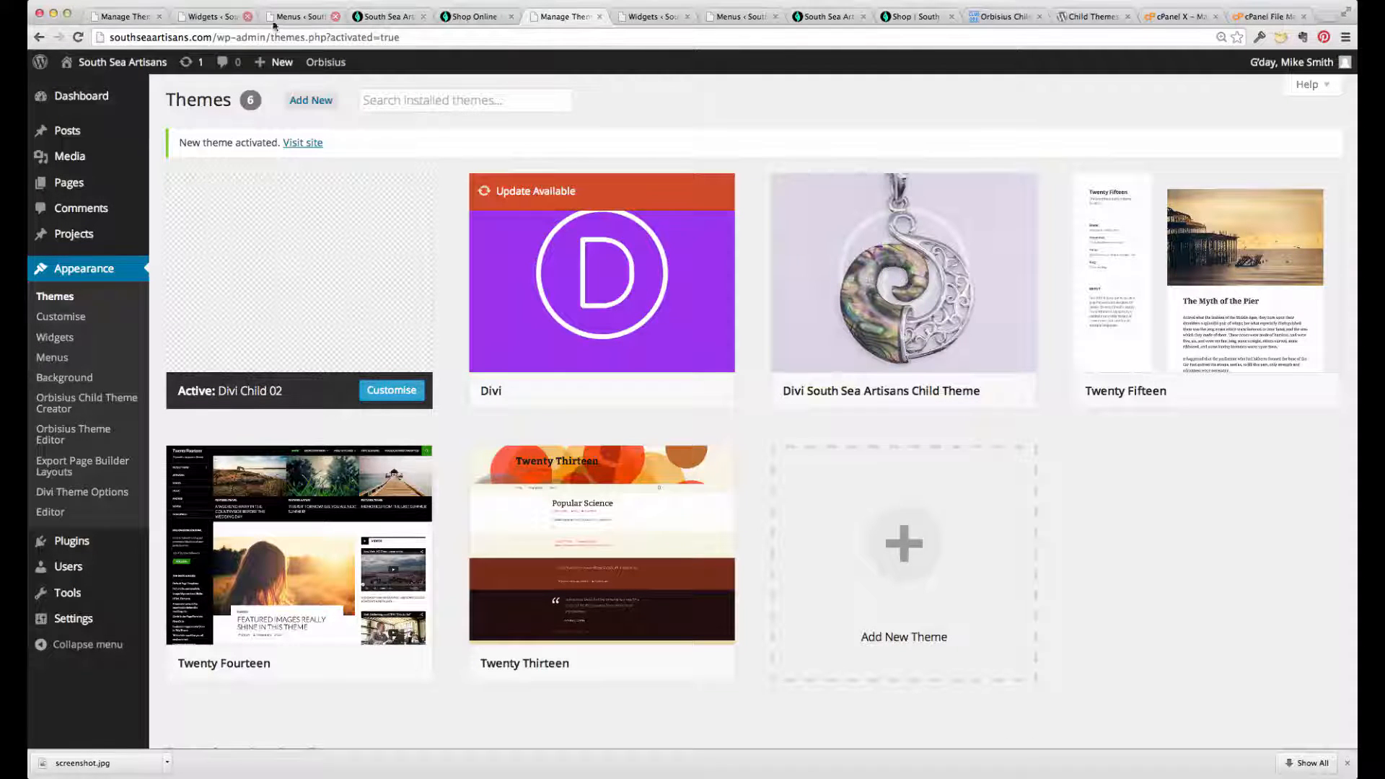
pyautogui.moveTo(395, 197)
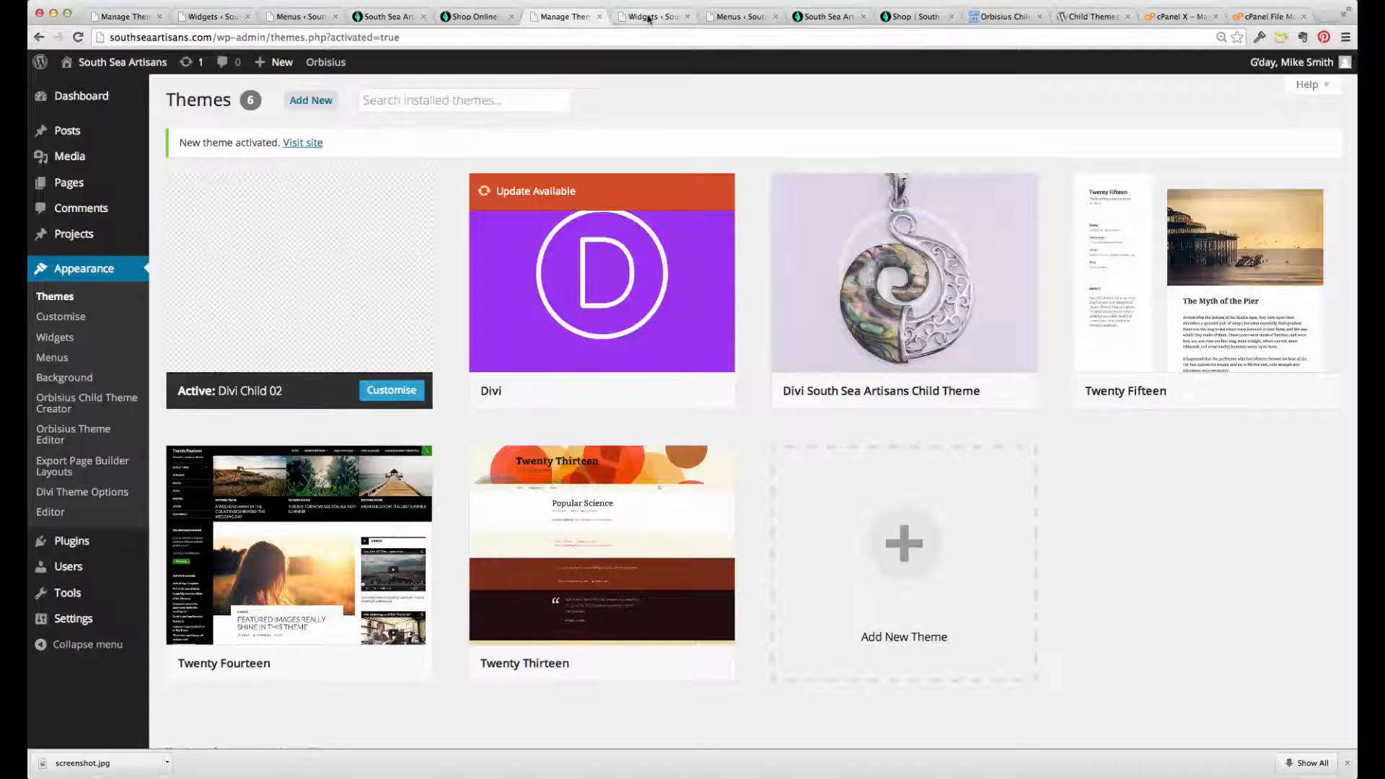
pyautogui.click(740, 15)
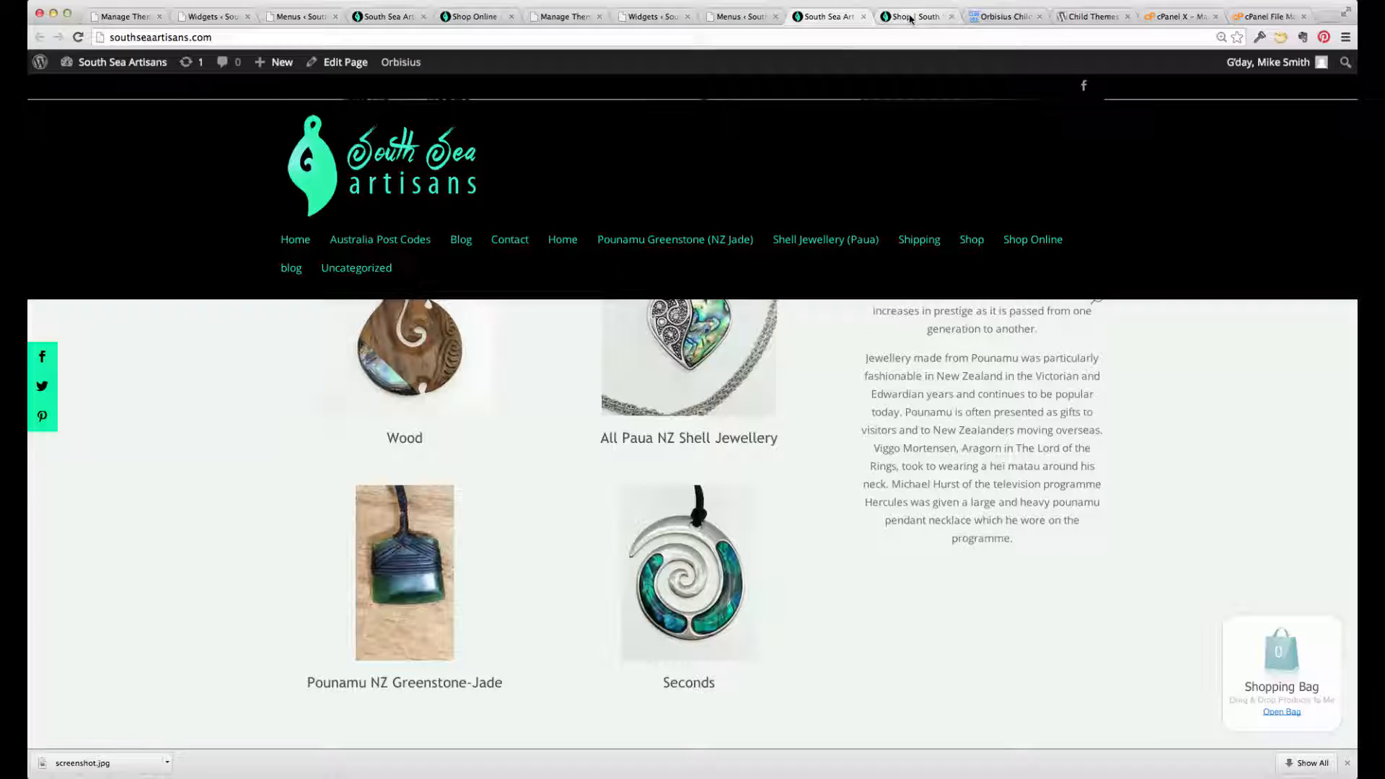
pyautogui.moveTo(918, 16)
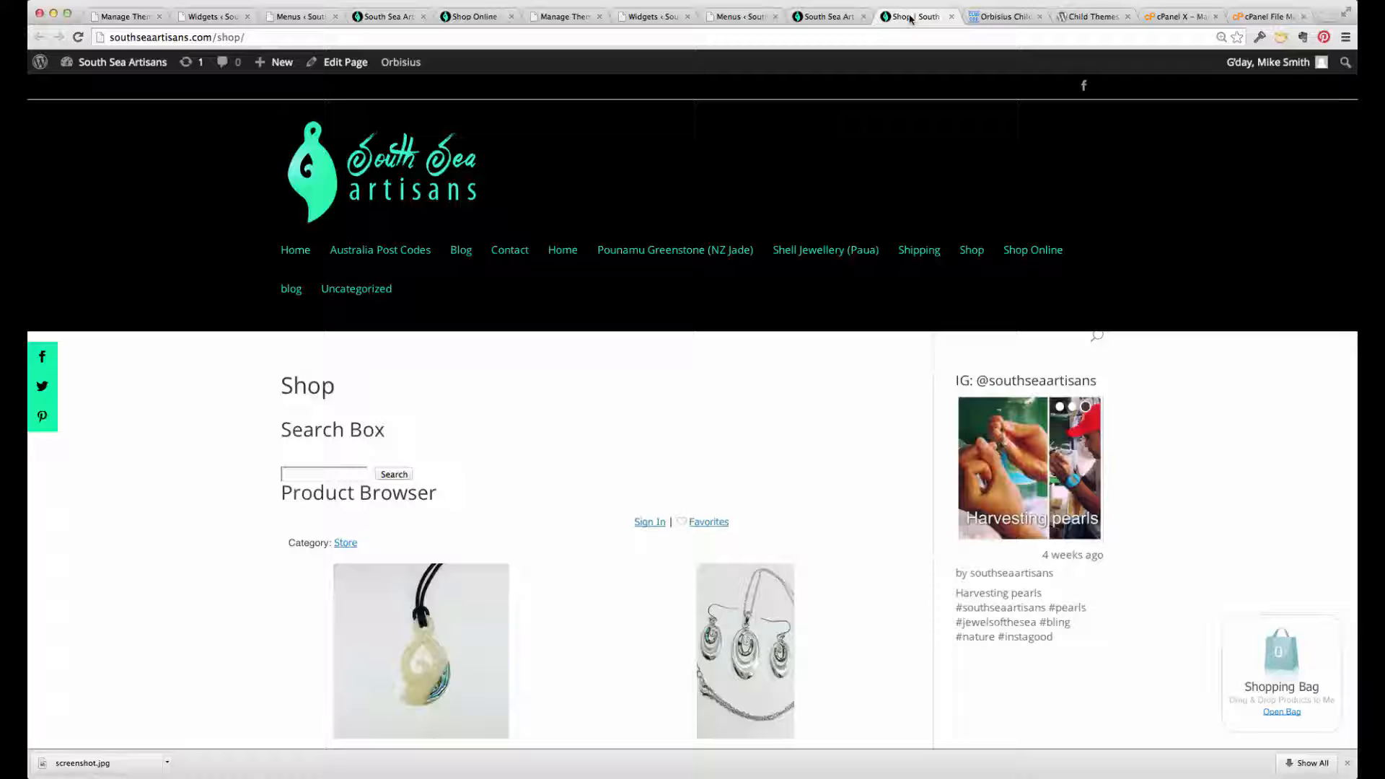
# - Scroll through Shop Online to review the five-item menu, category grid and social sidebar widgets
pyautogui.scroll(-3)
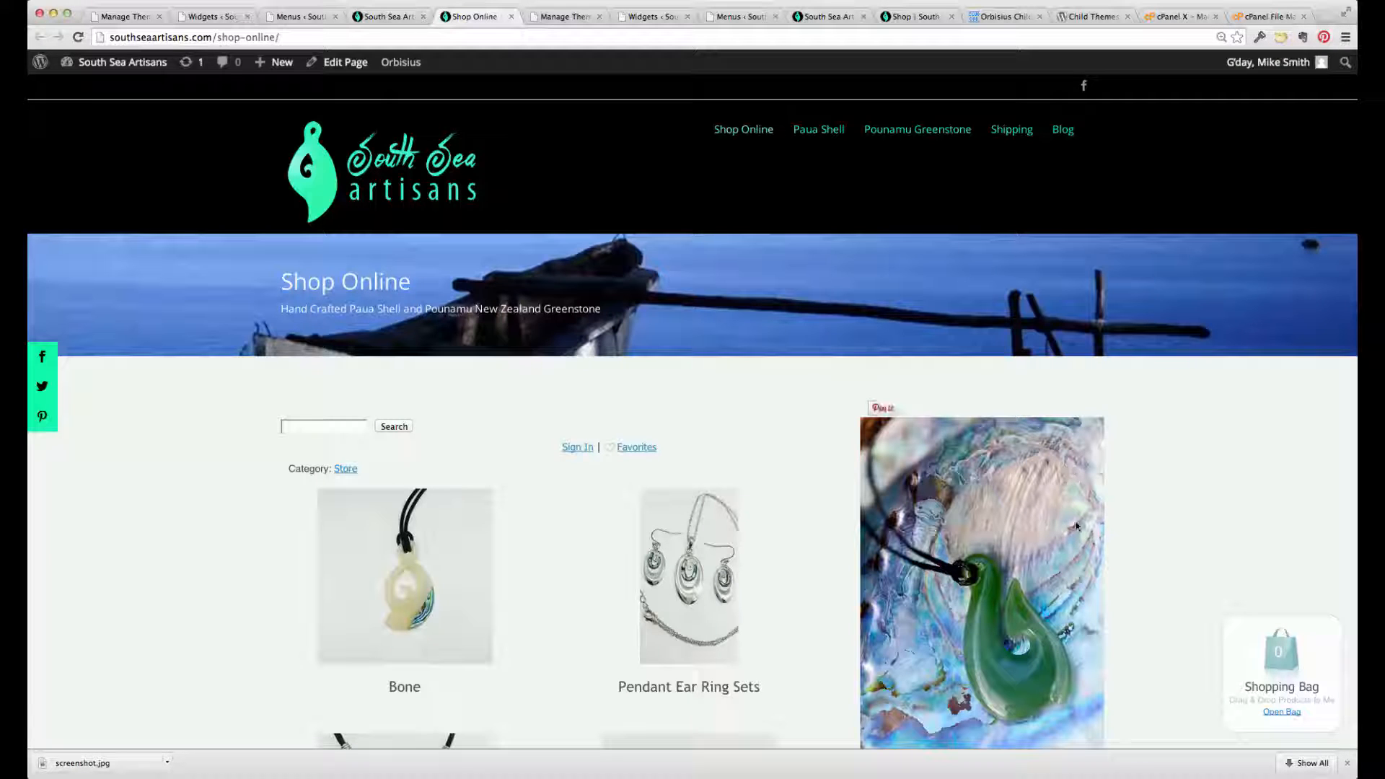
pyautogui.moveTo(1143, 504)
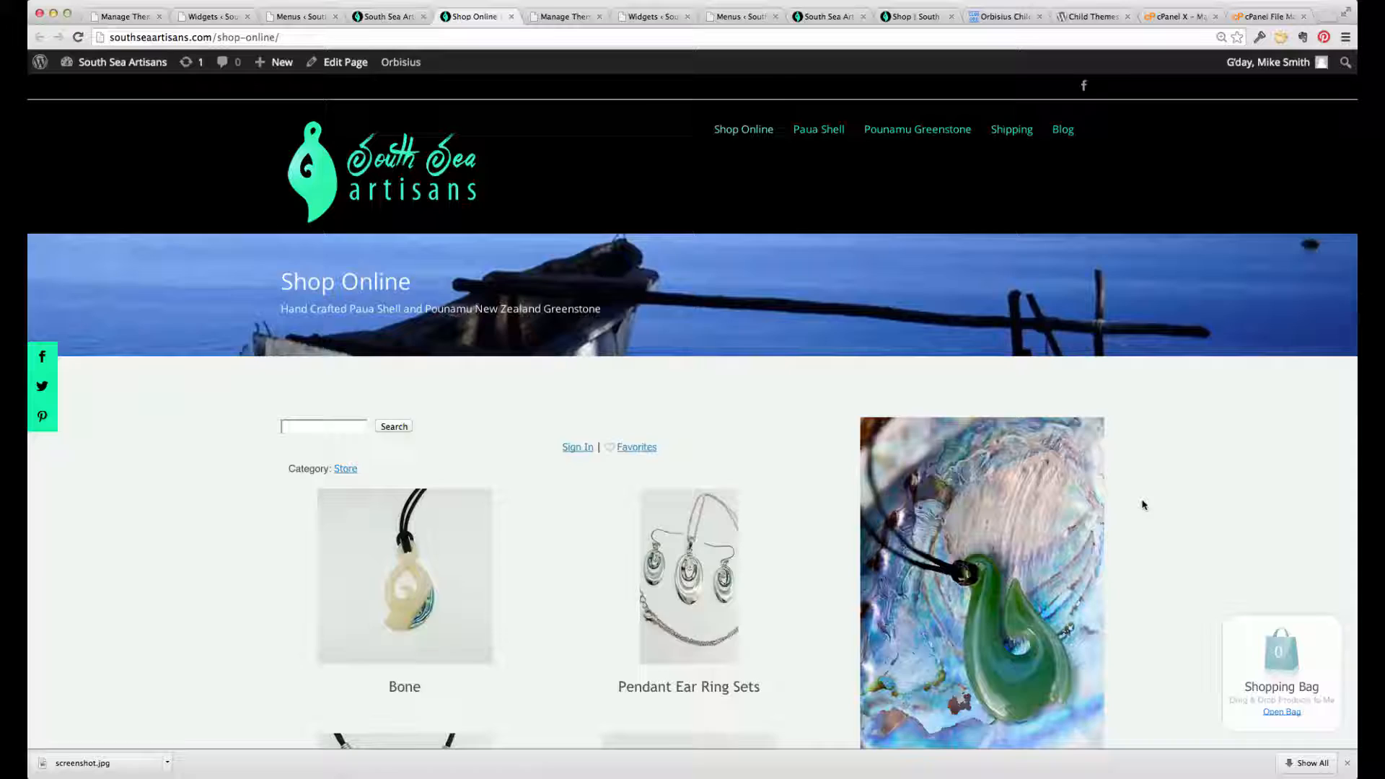
pyautogui.scroll(-3)
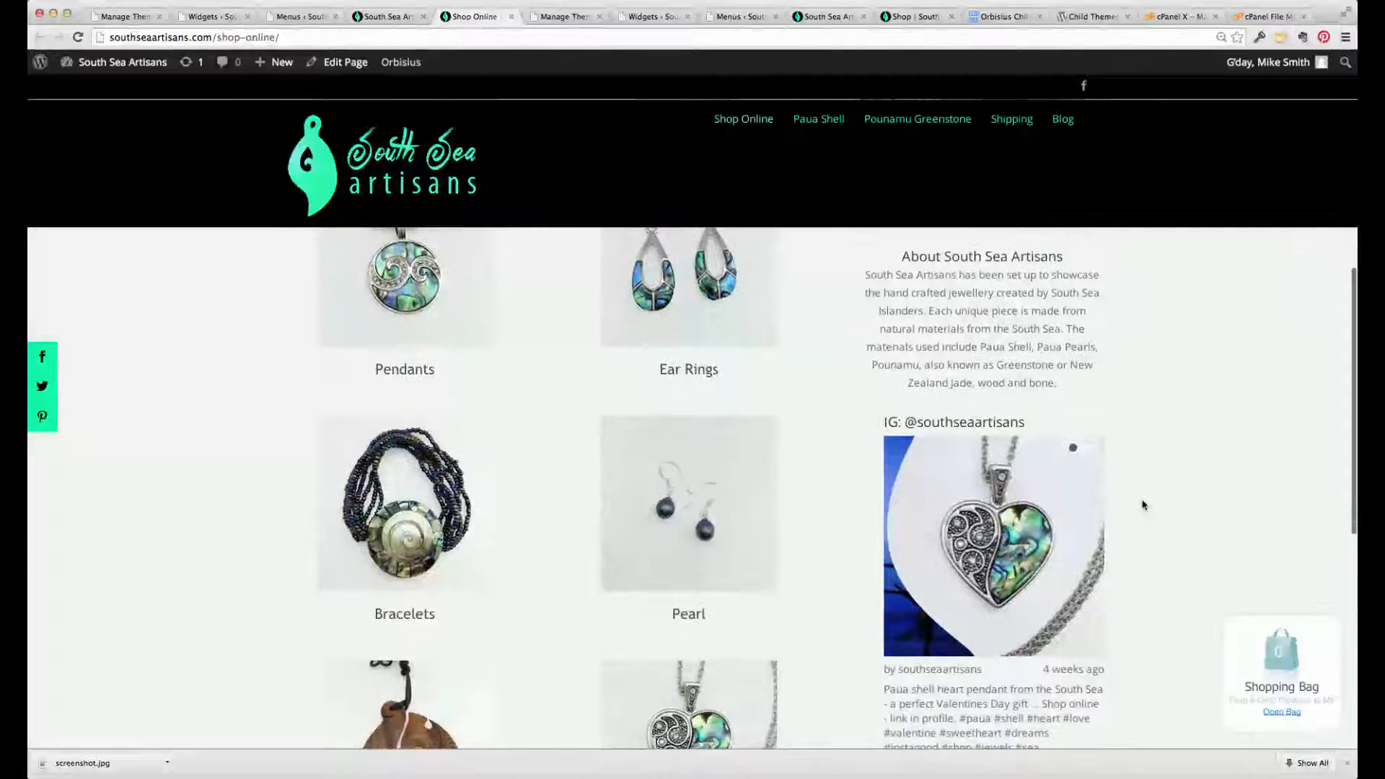
pyautogui.scroll(-3)
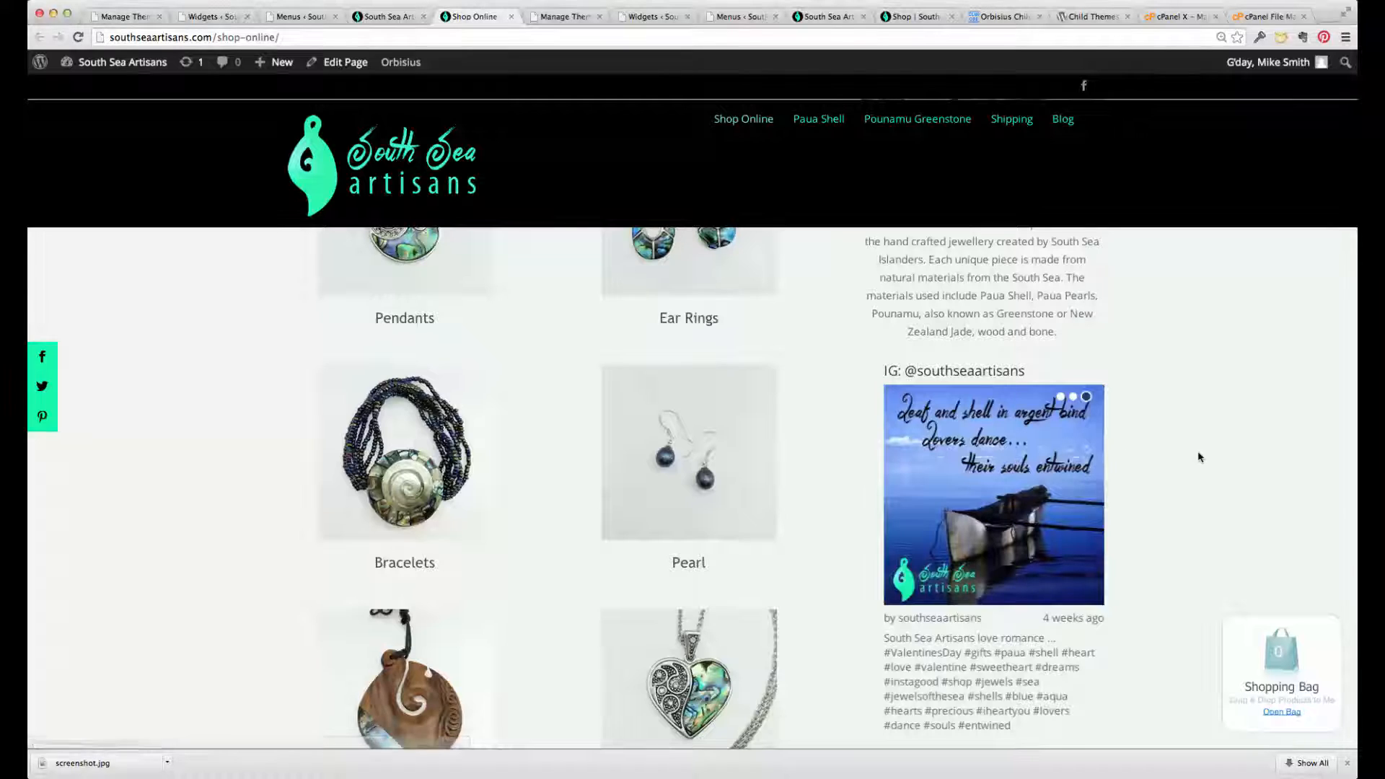
pyautogui.scroll(-3)
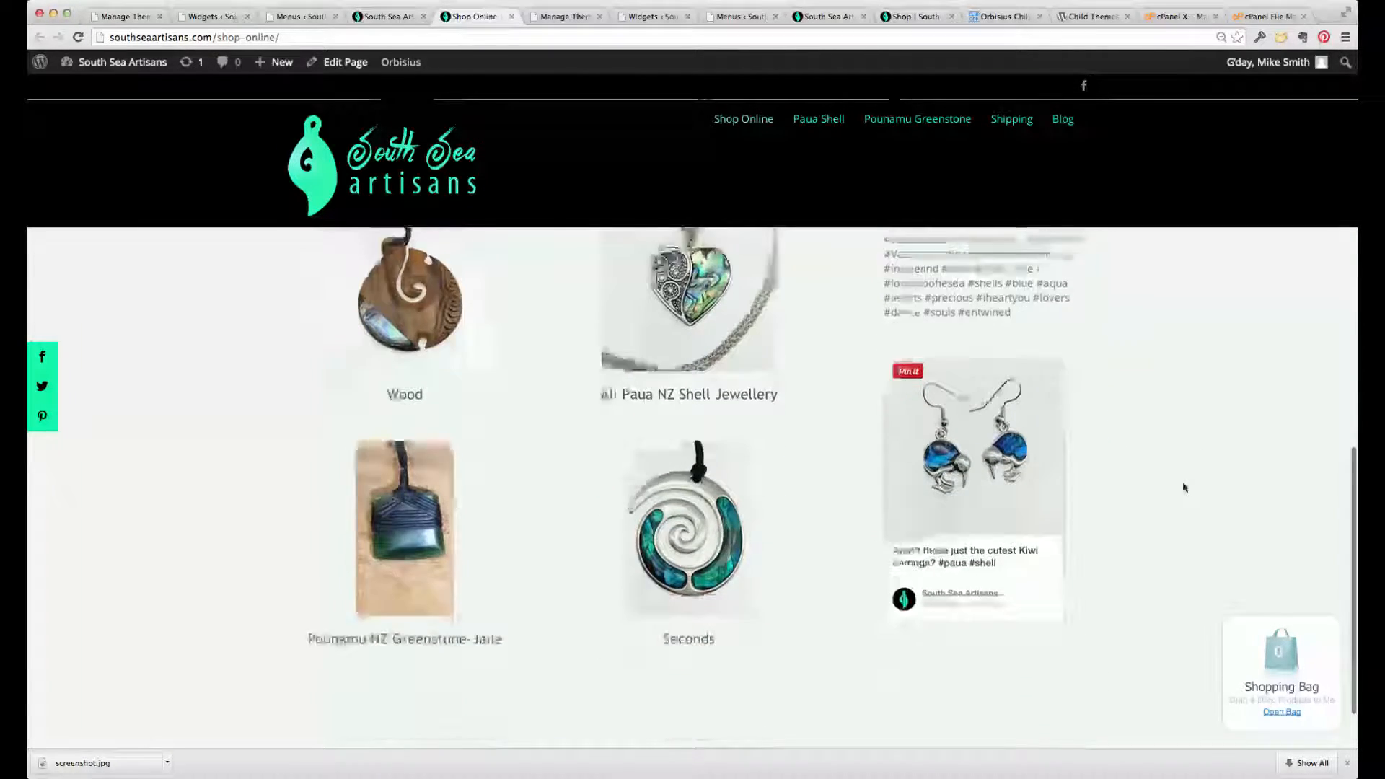
pyautogui.scroll(-3)
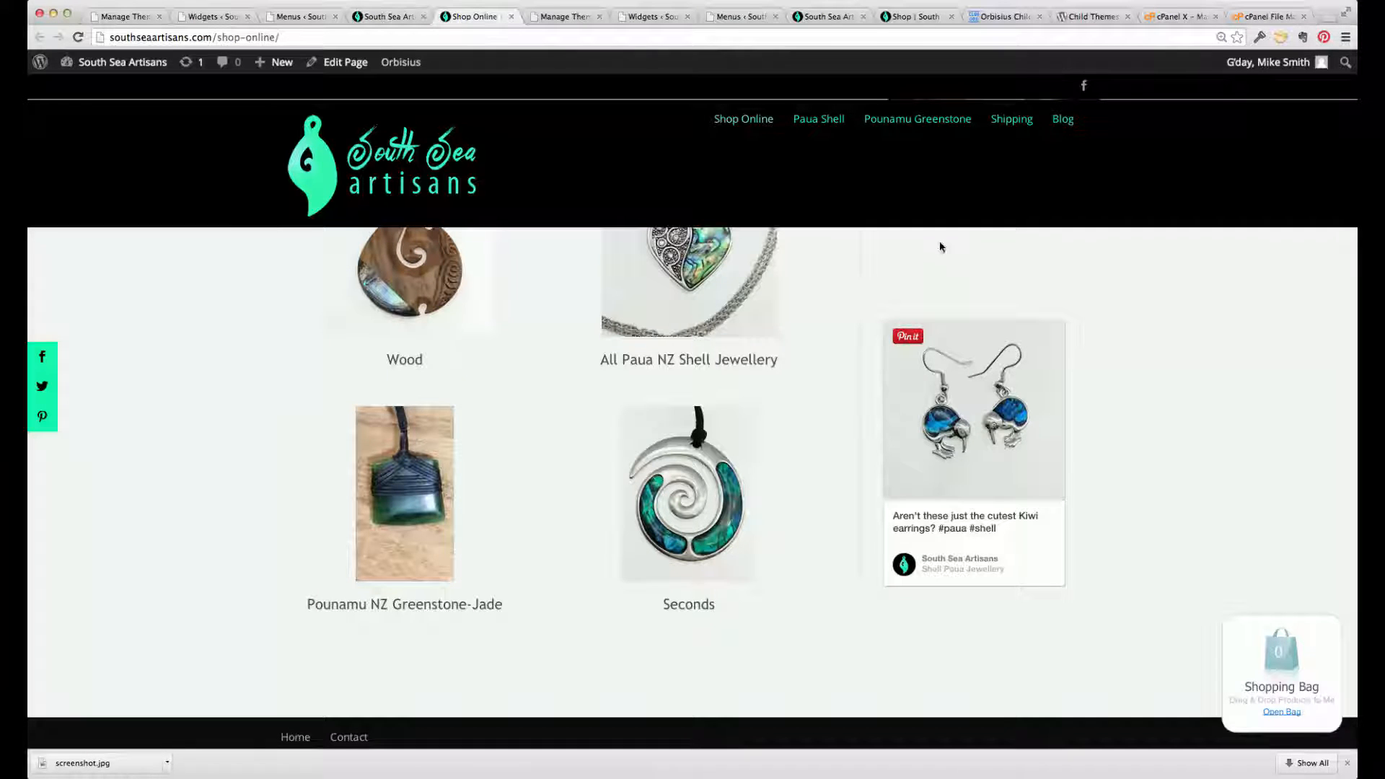
pyautogui.moveTo(742, 68)
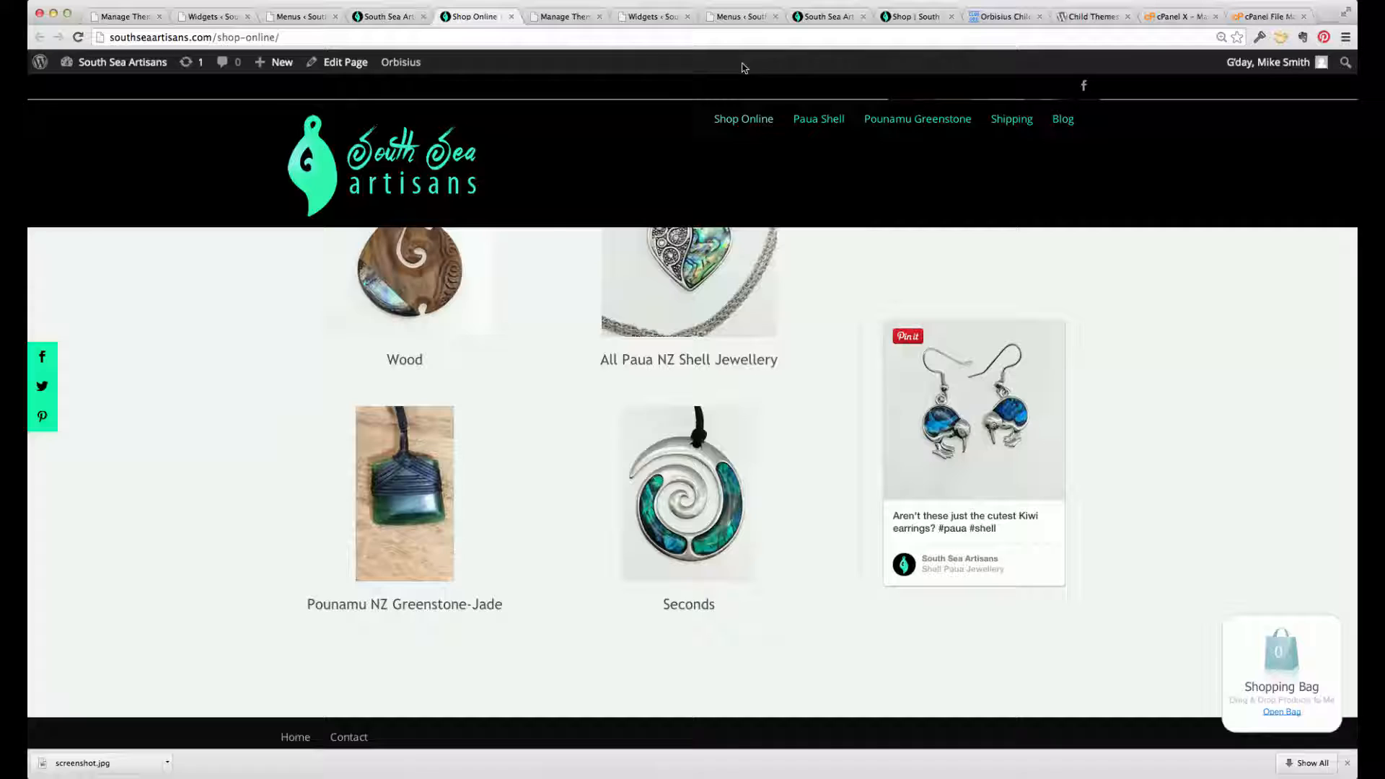
# - Show Appearance > Widgets with the Sidebar's Instagram Slider and Categories widgets
pyautogui.click(654, 16)
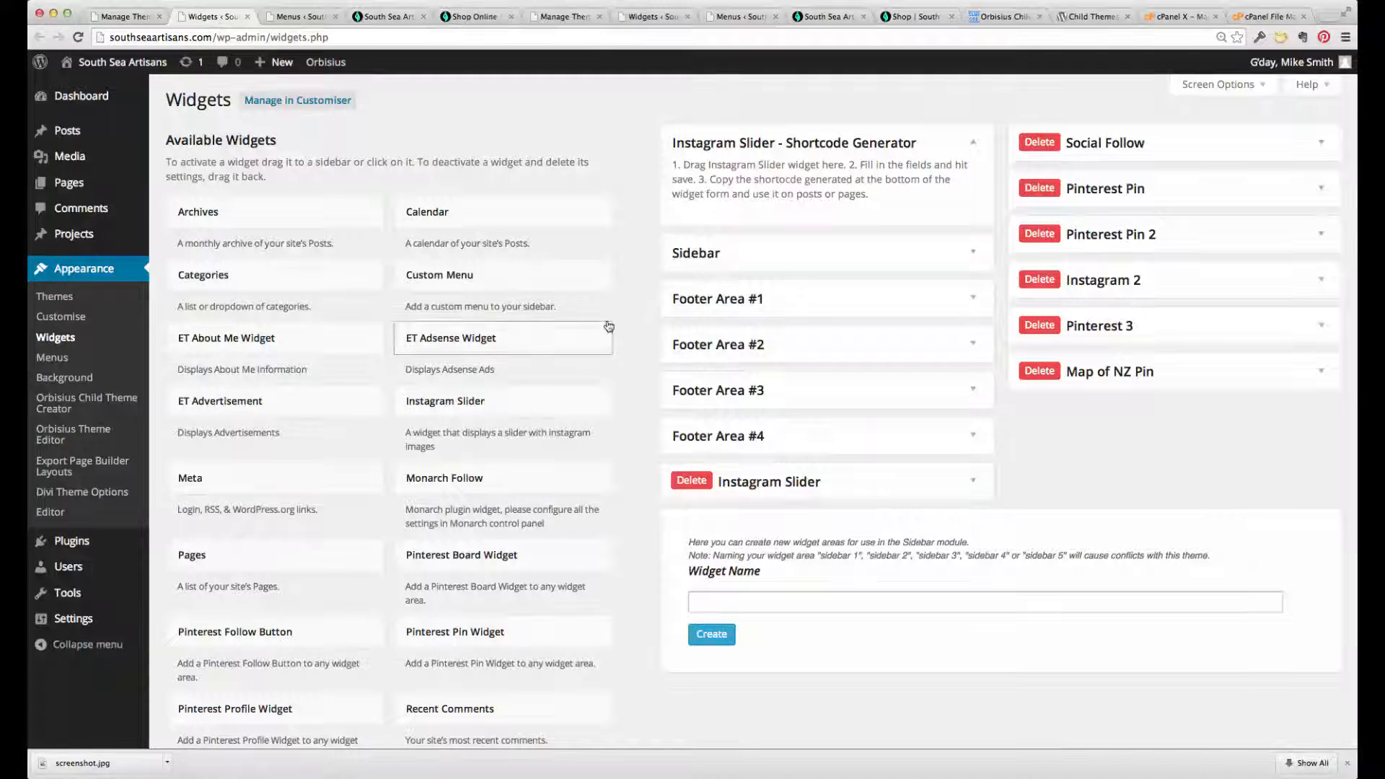
pyautogui.moveTo(895, 374)
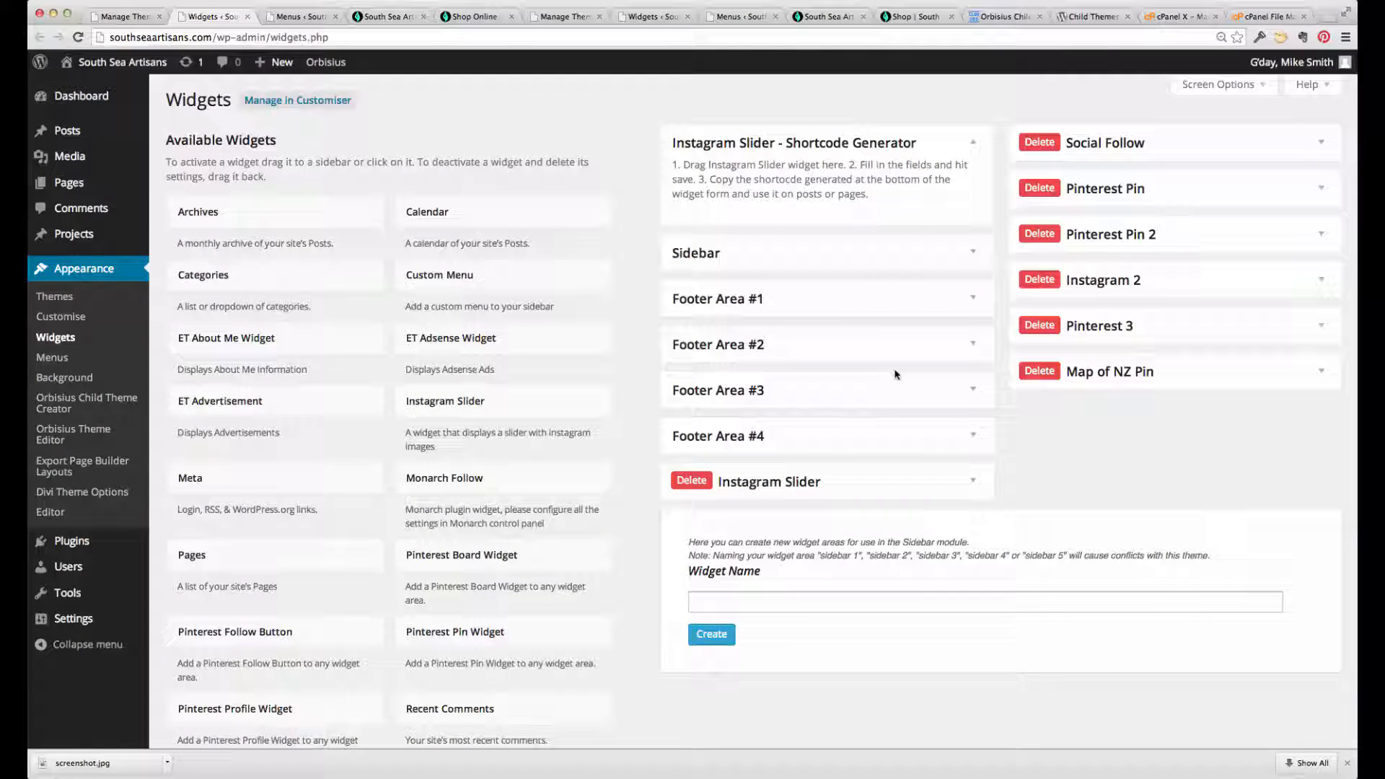
pyautogui.moveTo(989, 472)
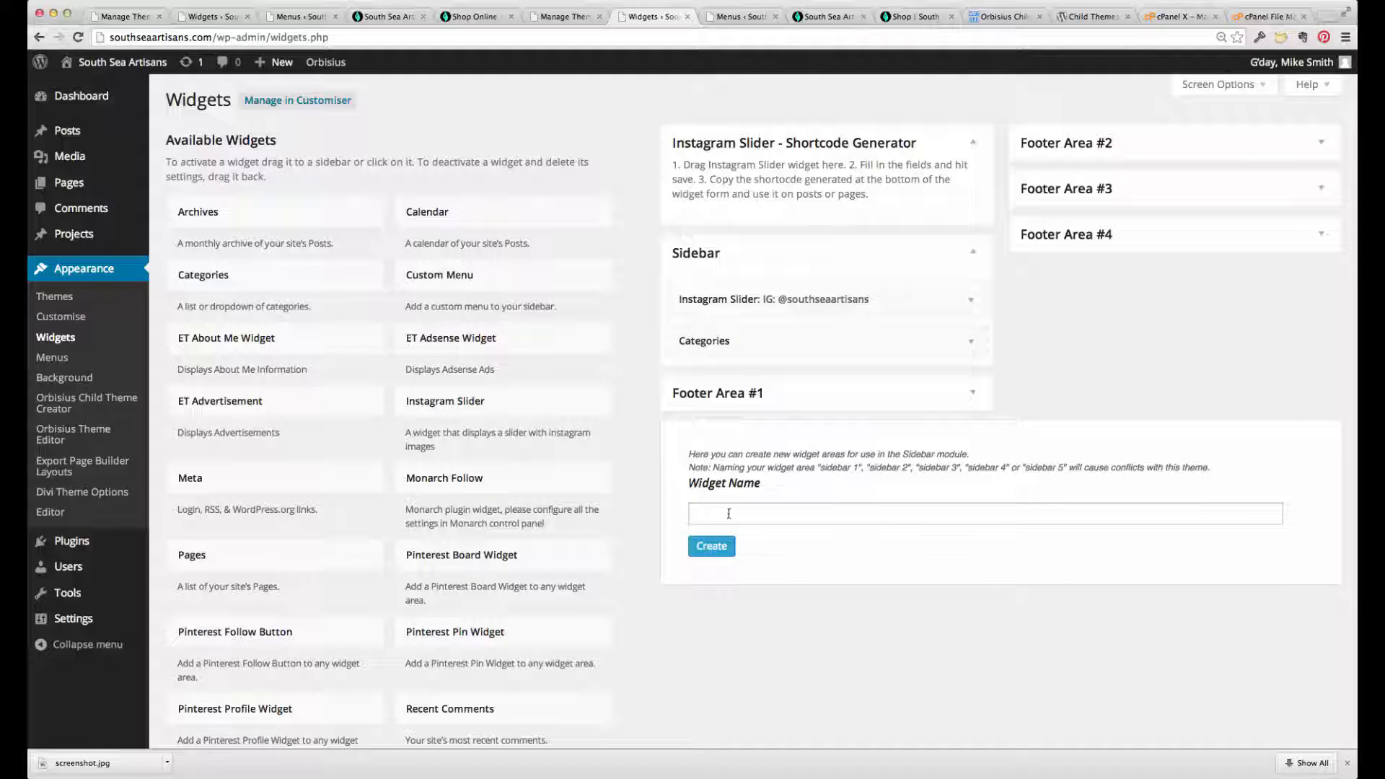
pyautogui.scroll(-3)
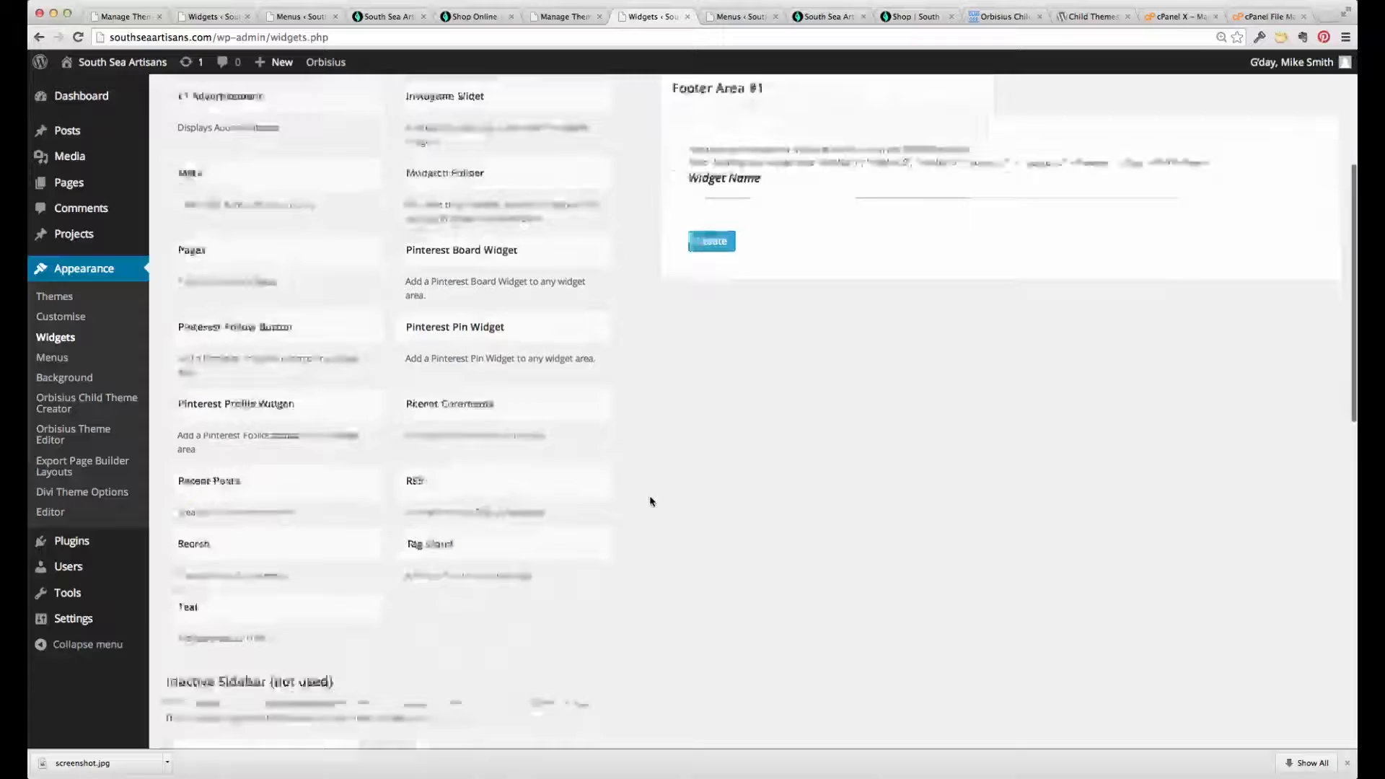
pyautogui.scroll(-3)
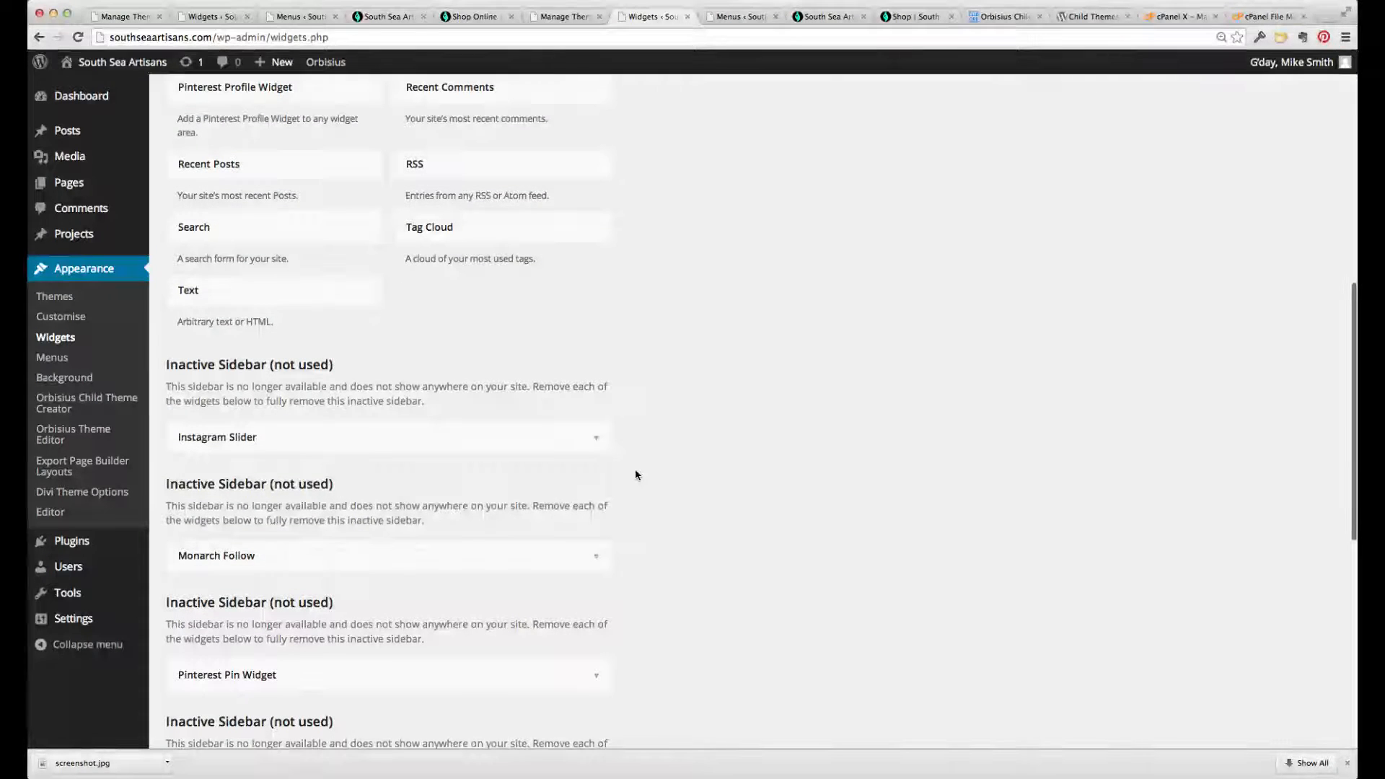
pyautogui.click(597, 436)
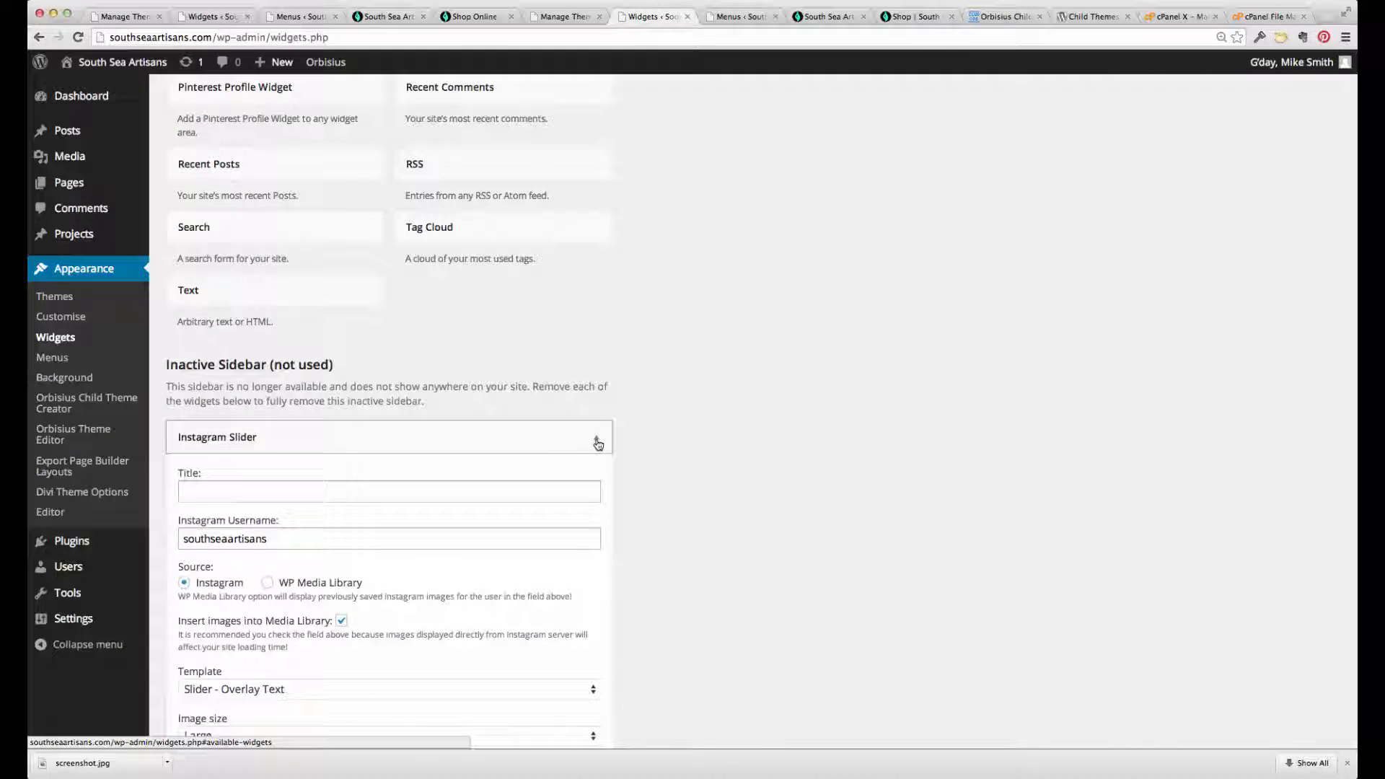
pyautogui.click(597, 437)
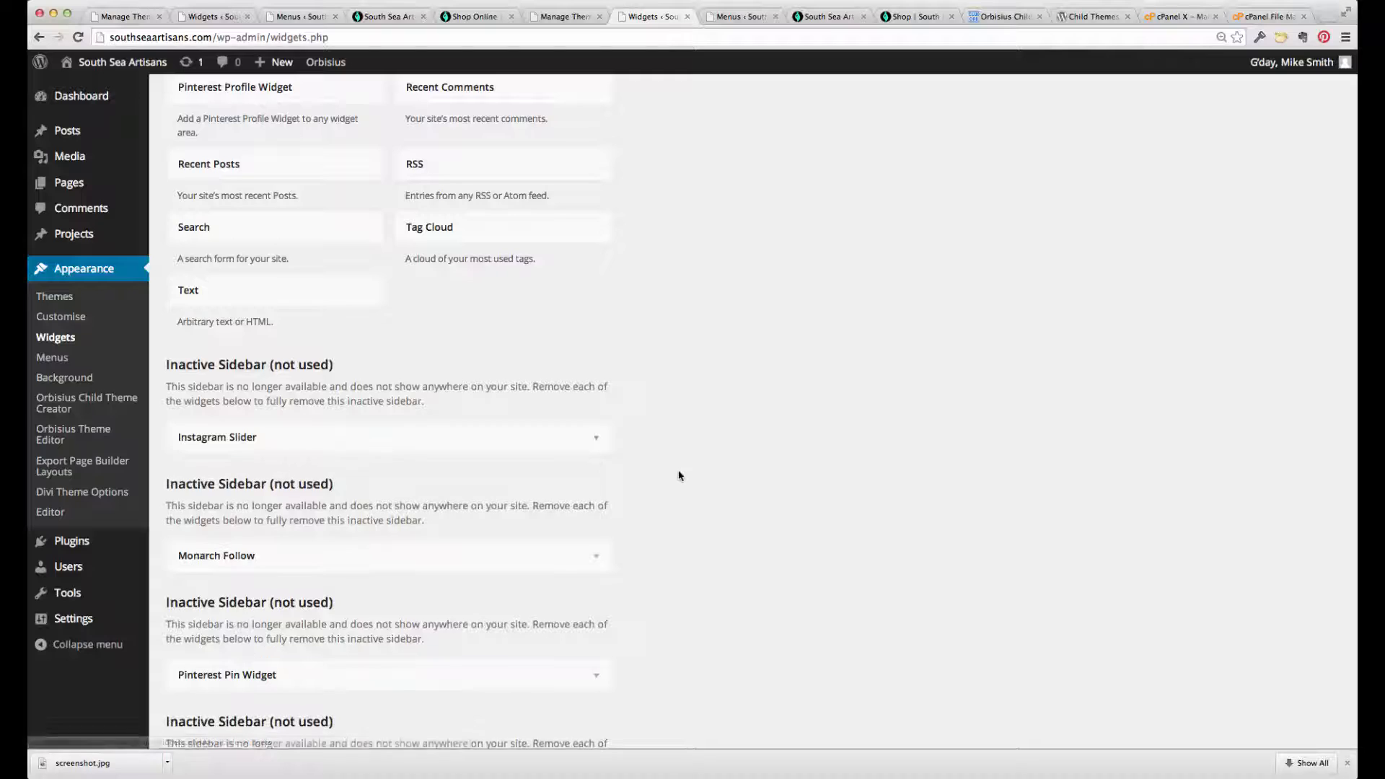
pyautogui.scroll(-3)
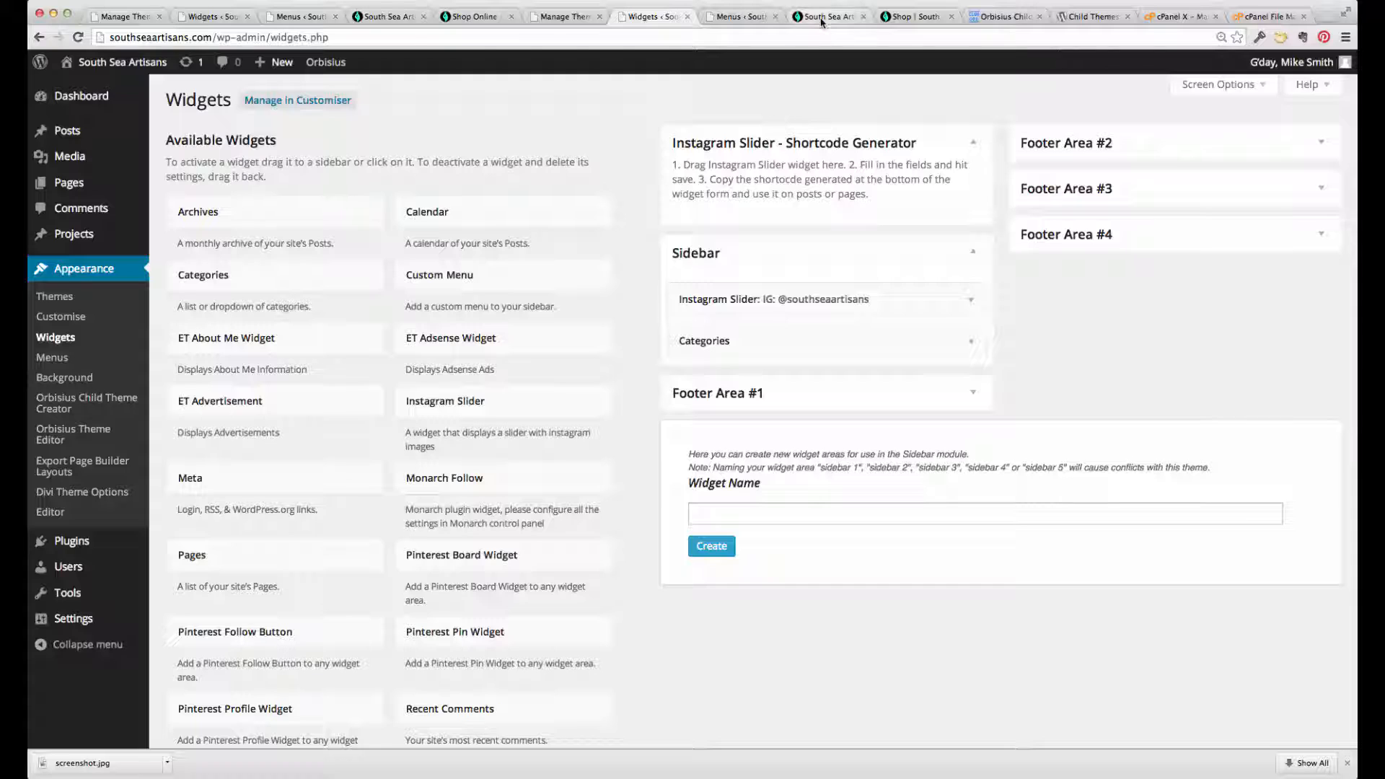
# - Check the live site menu, then view Manage Locations with Primary, Secondary and Footer unassigned
pyautogui.click(826, 16)
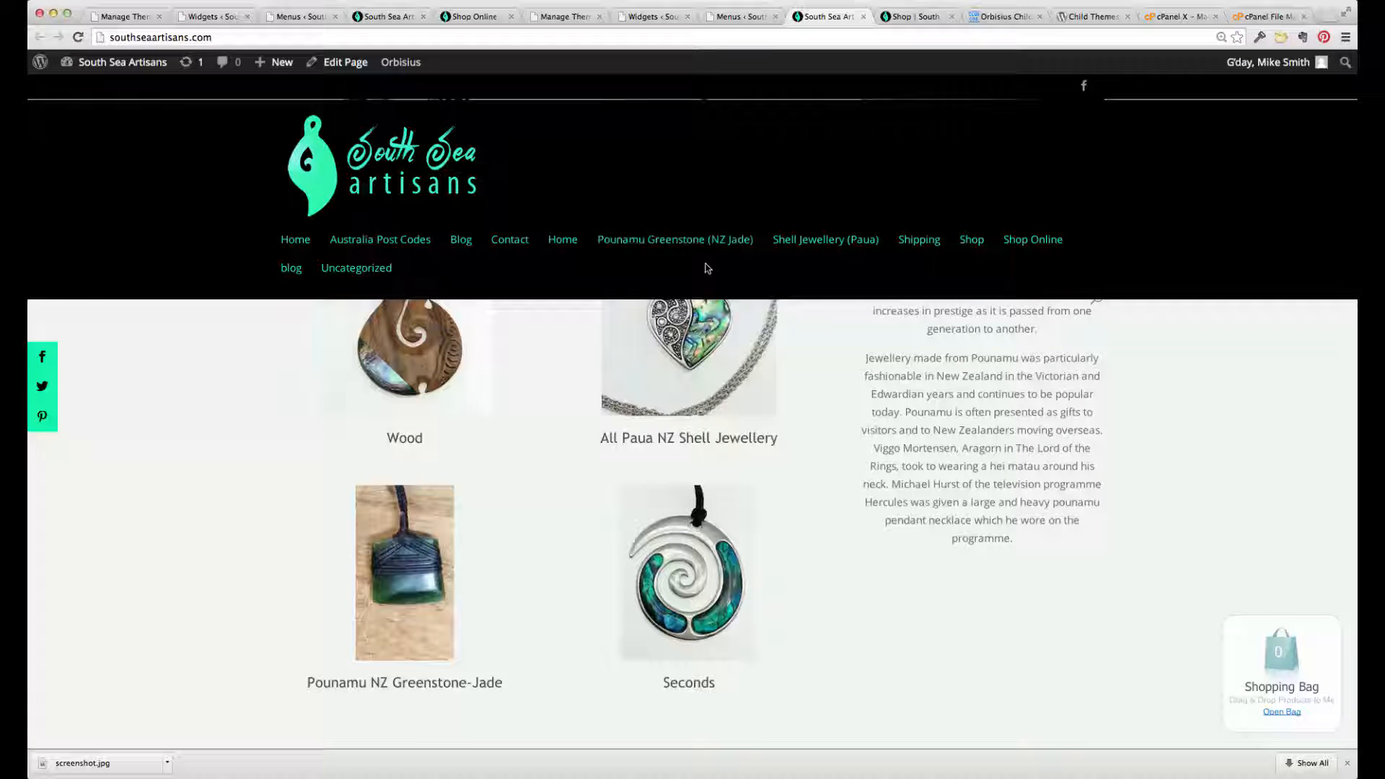
pyautogui.moveTo(618, 276)
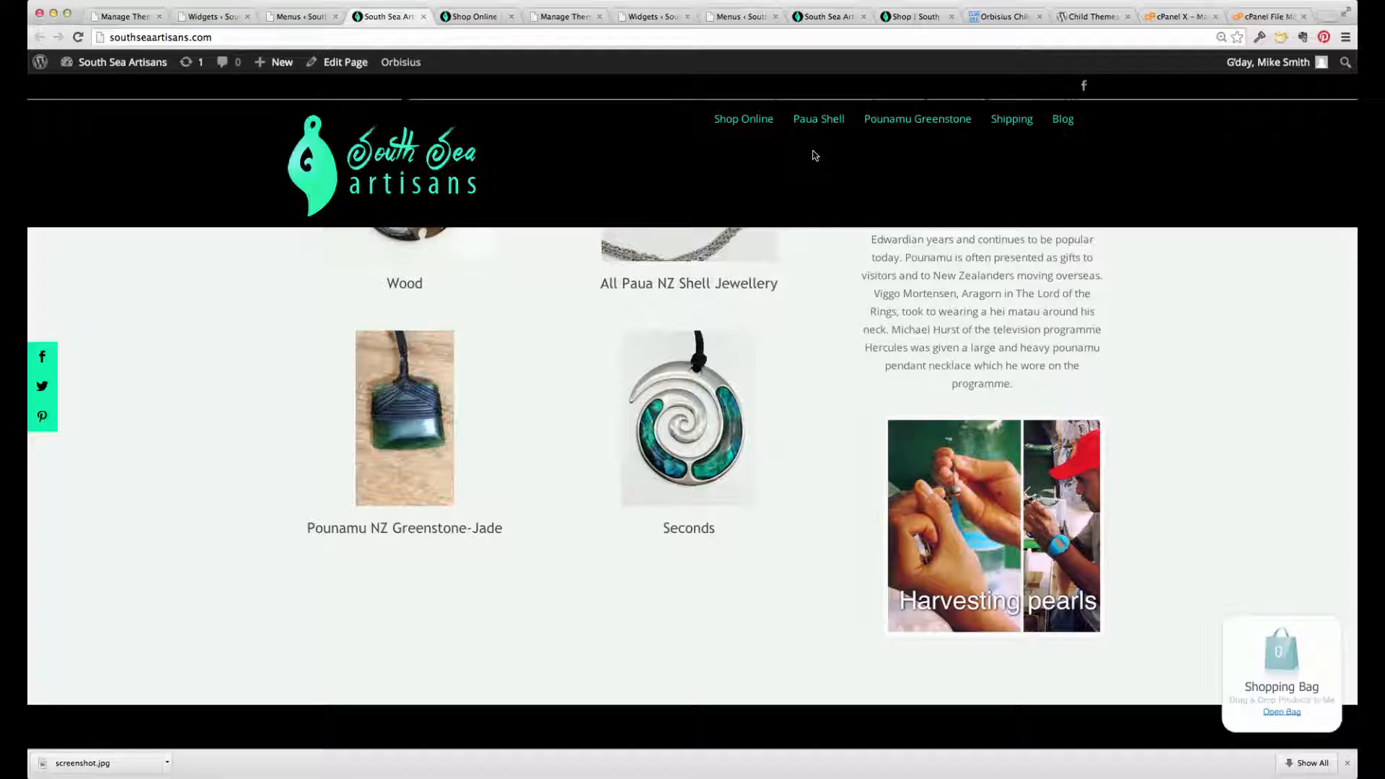
pyautogui.click(300, 16)
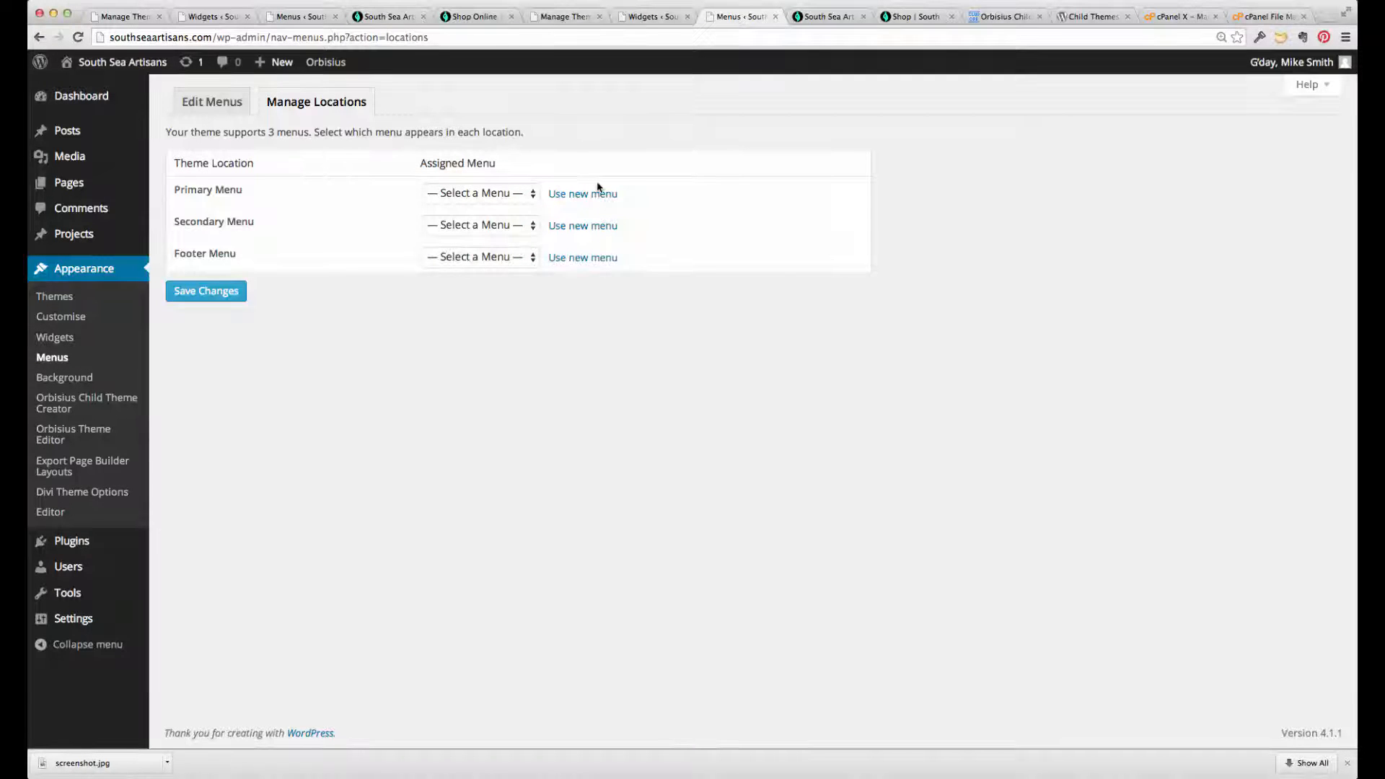
# - Inspect the Primary Menu choices without assigning, then load the child theme's style.css in Orbisius Theme Editor
pyautogui.click(480, 193)
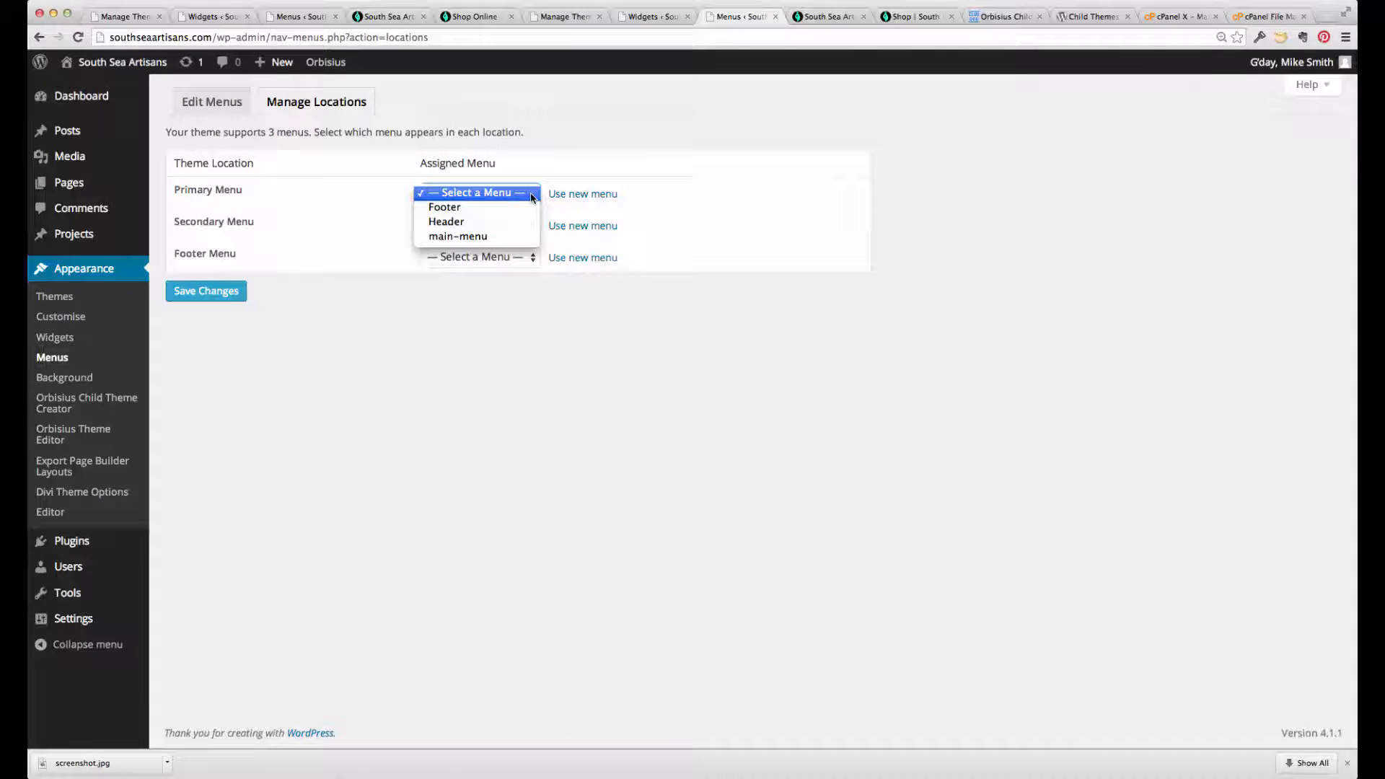
pyautogui.click(527, 274)
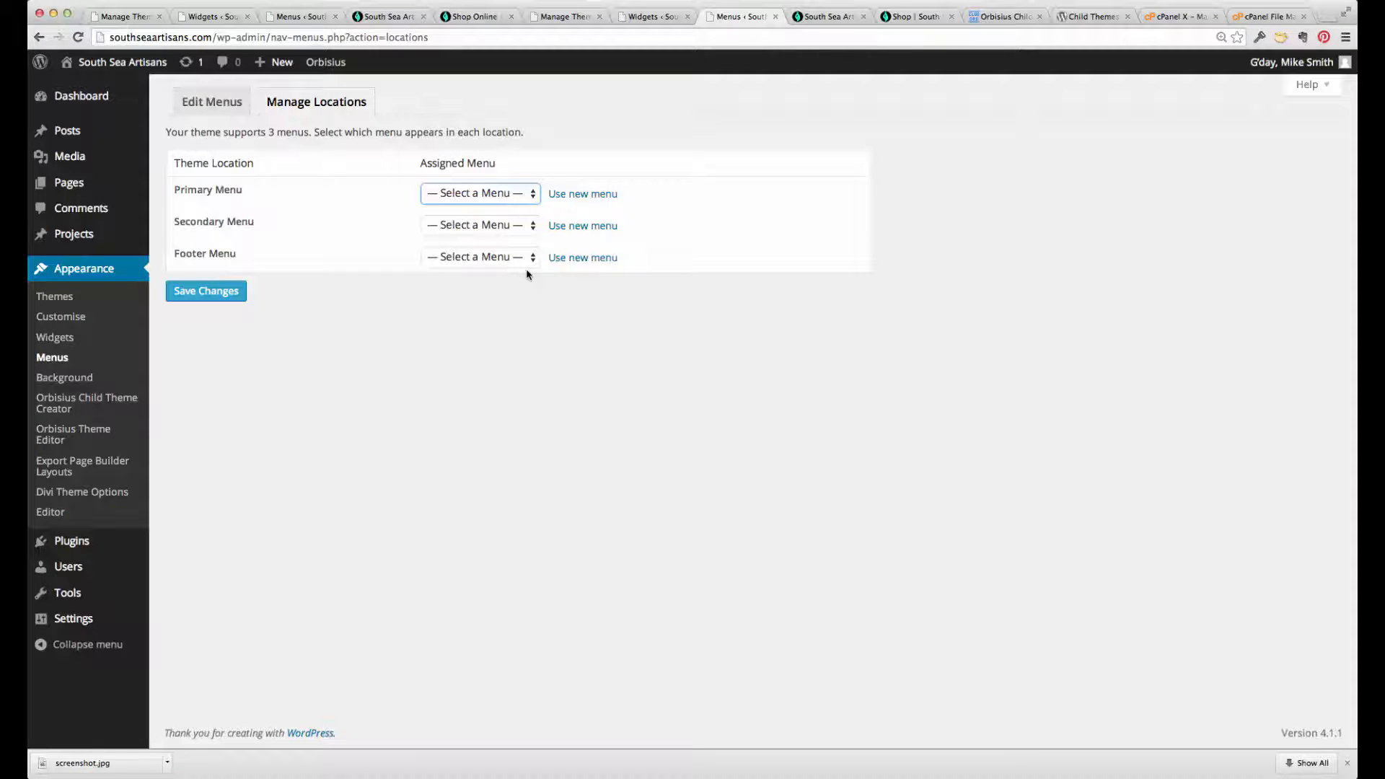
pyautogui.moveTo(504, 105)
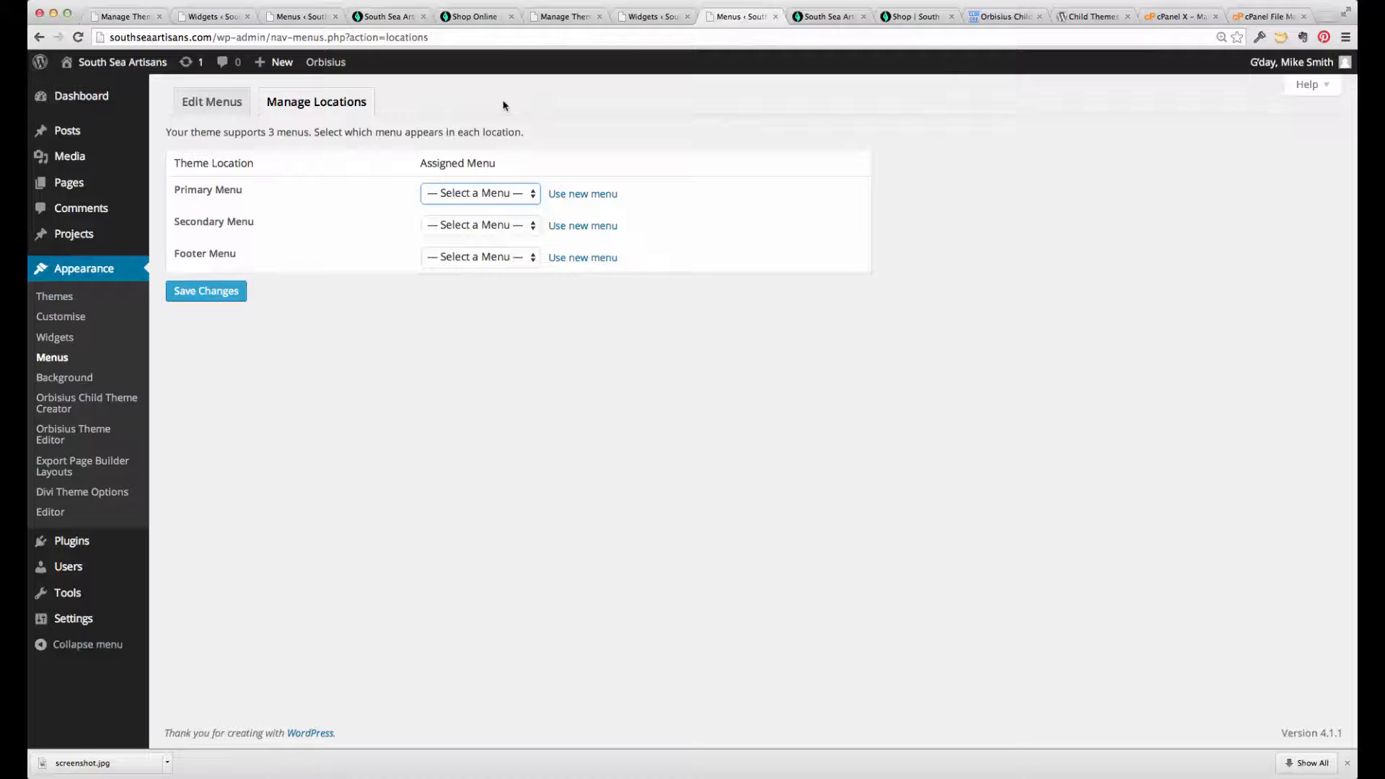
pyautogui.click(281, 62)
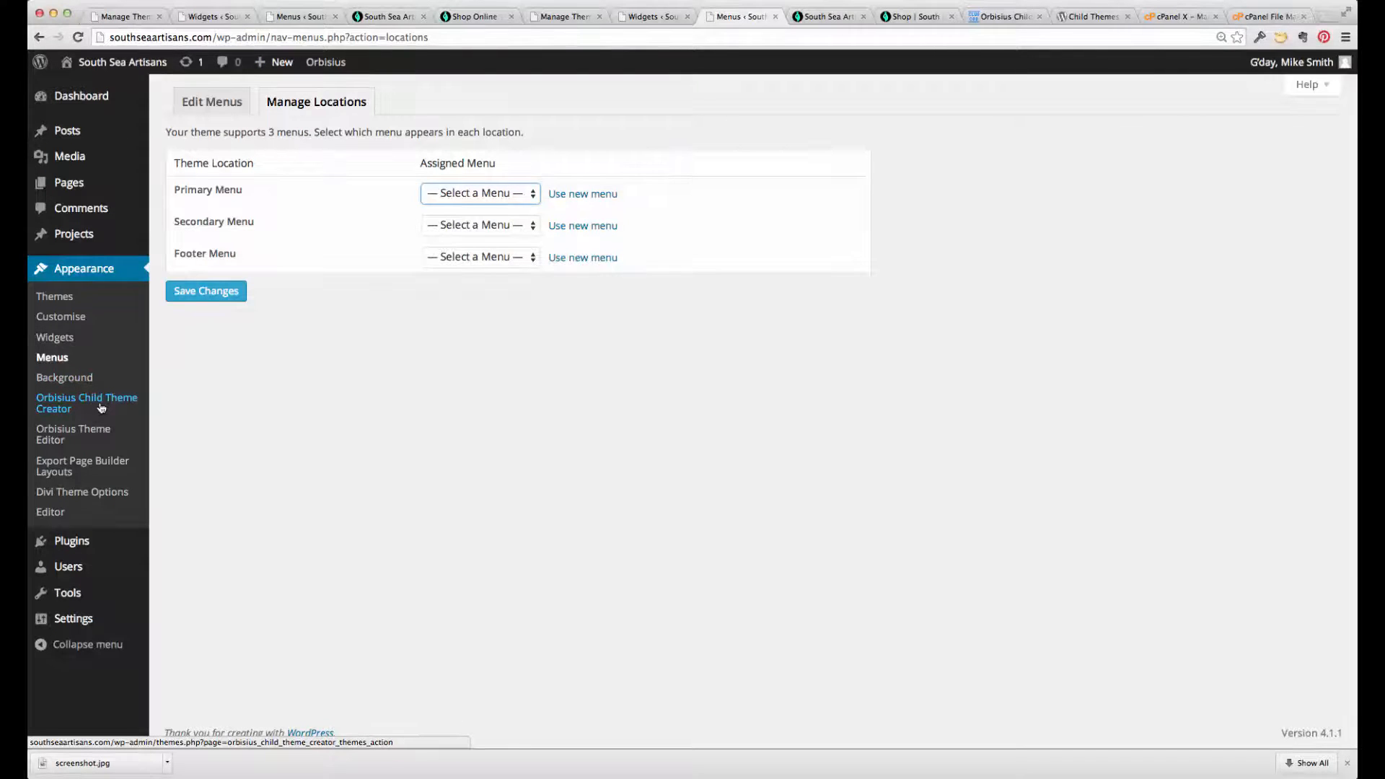
pyautogui.moveTo(260, 413)
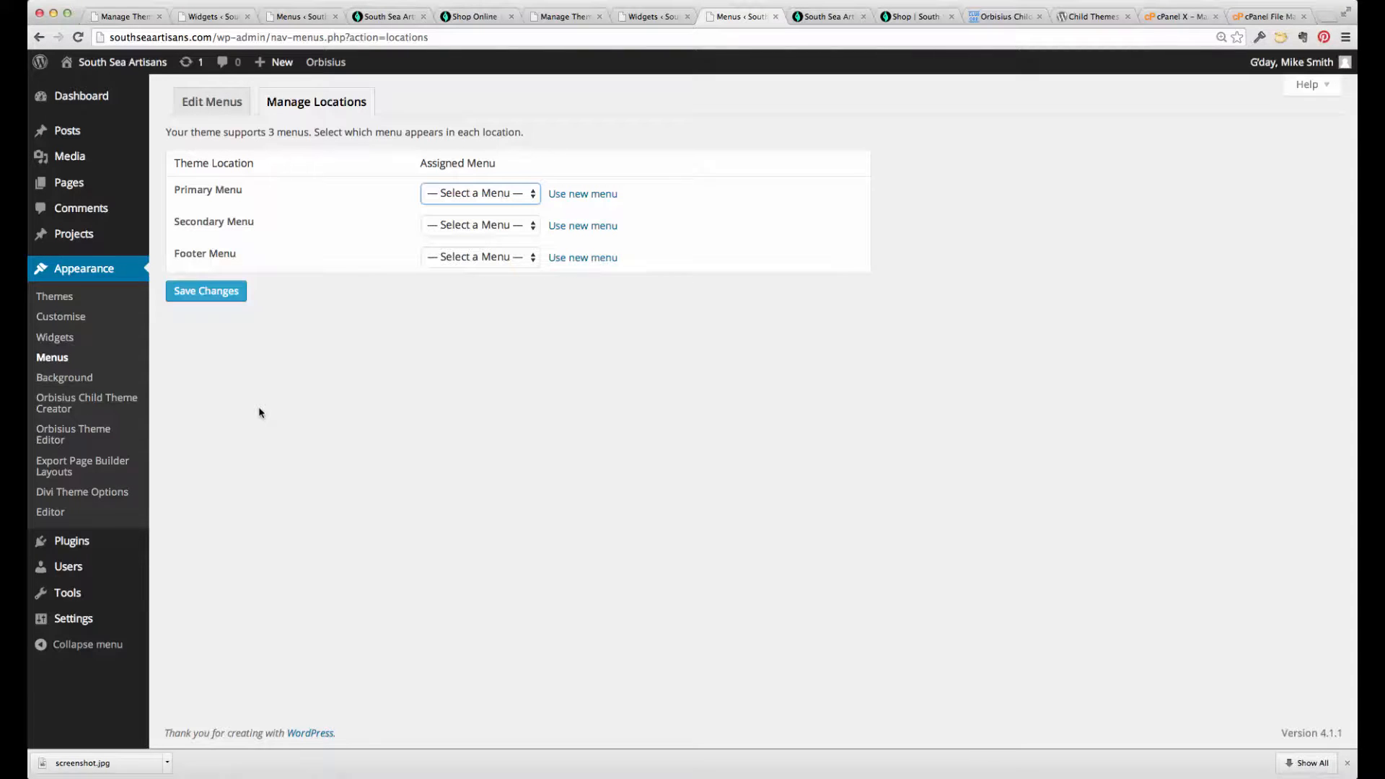
pyautogui.moveTo(74, 434)
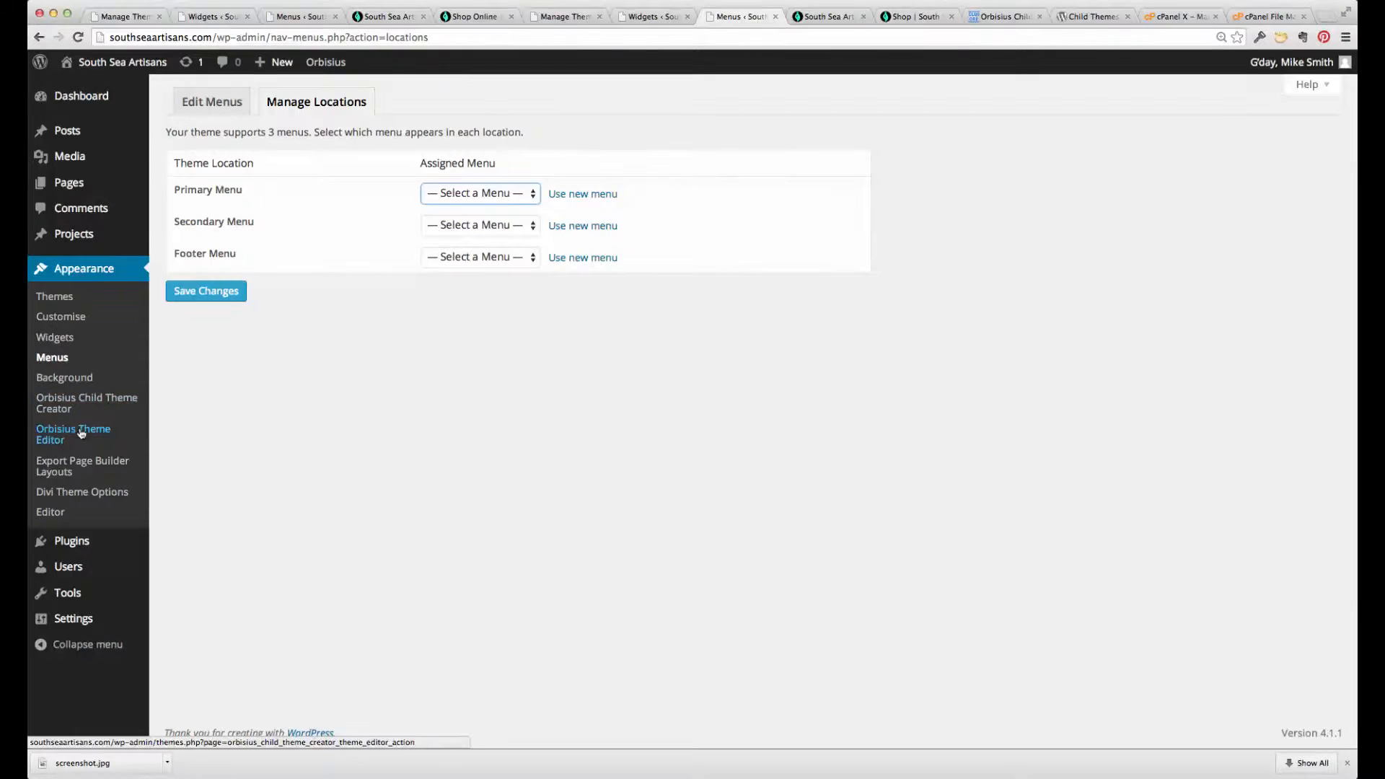
pyautogui.click(74, 433)
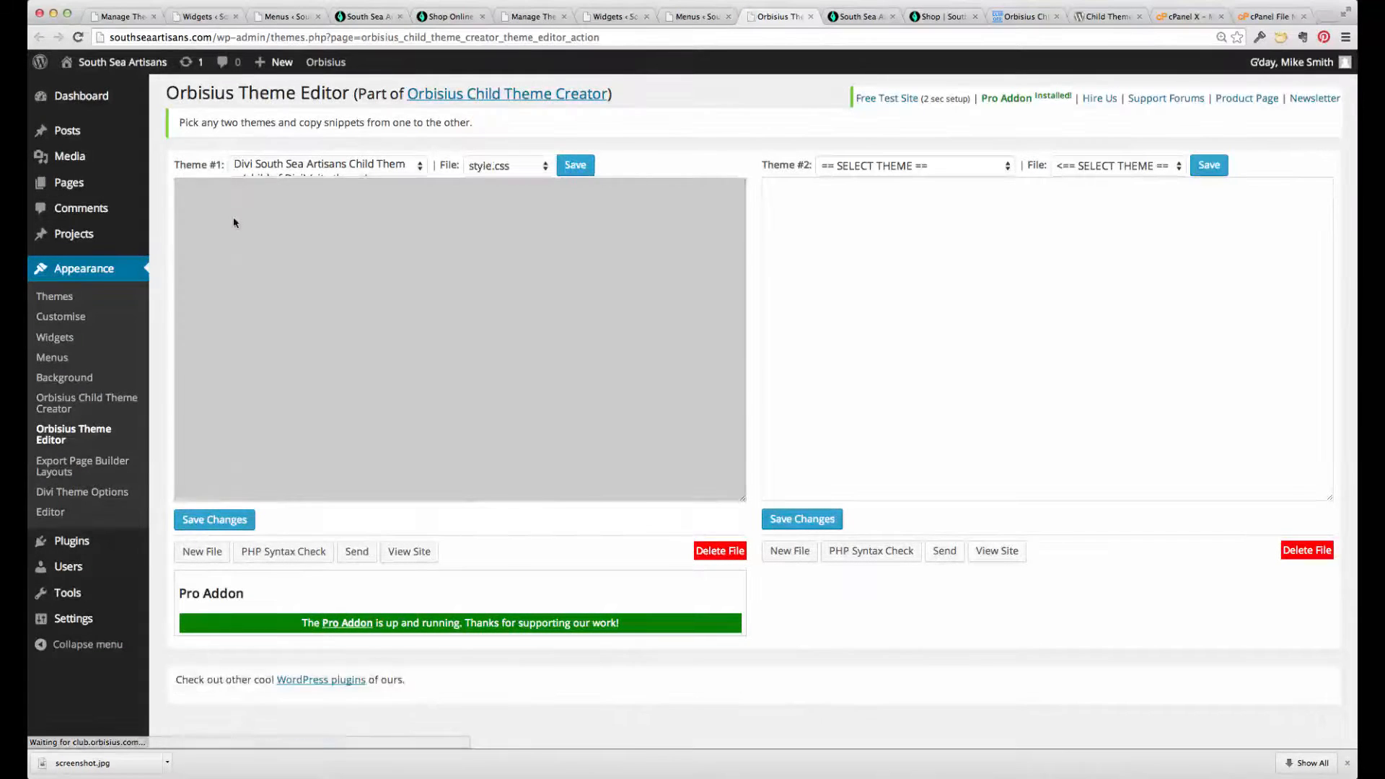